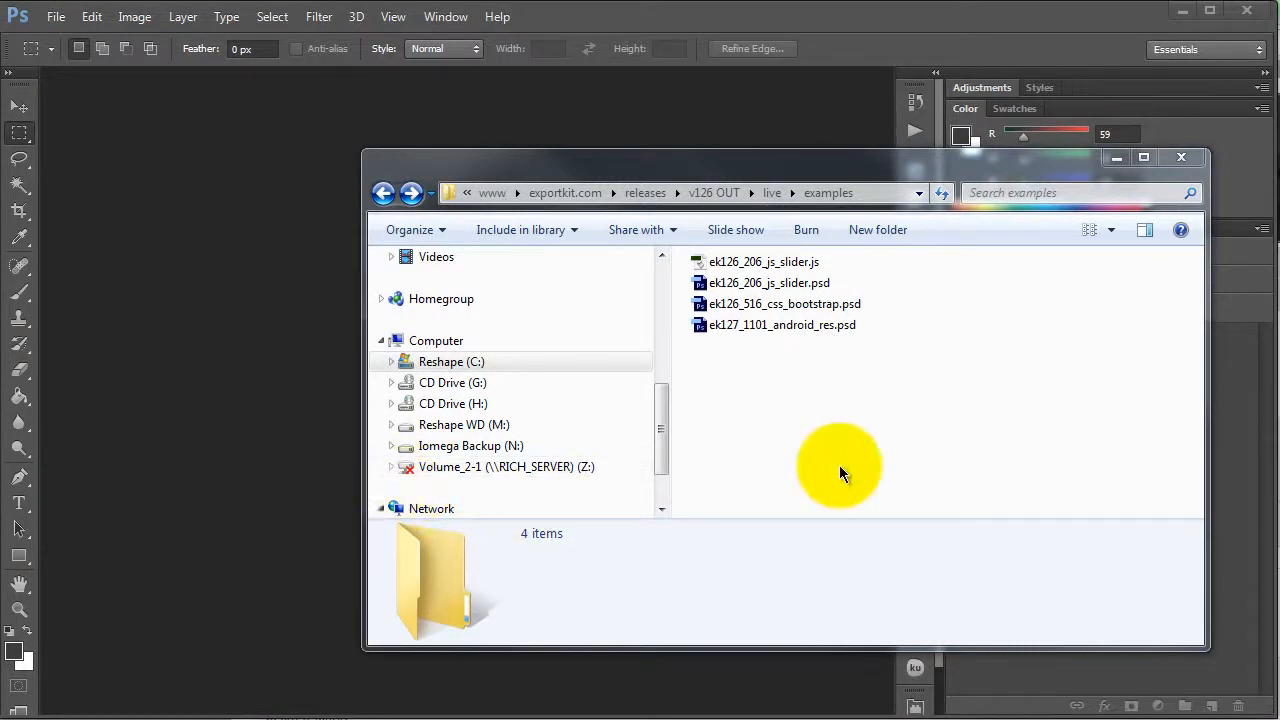
mouse_move(280, 336)
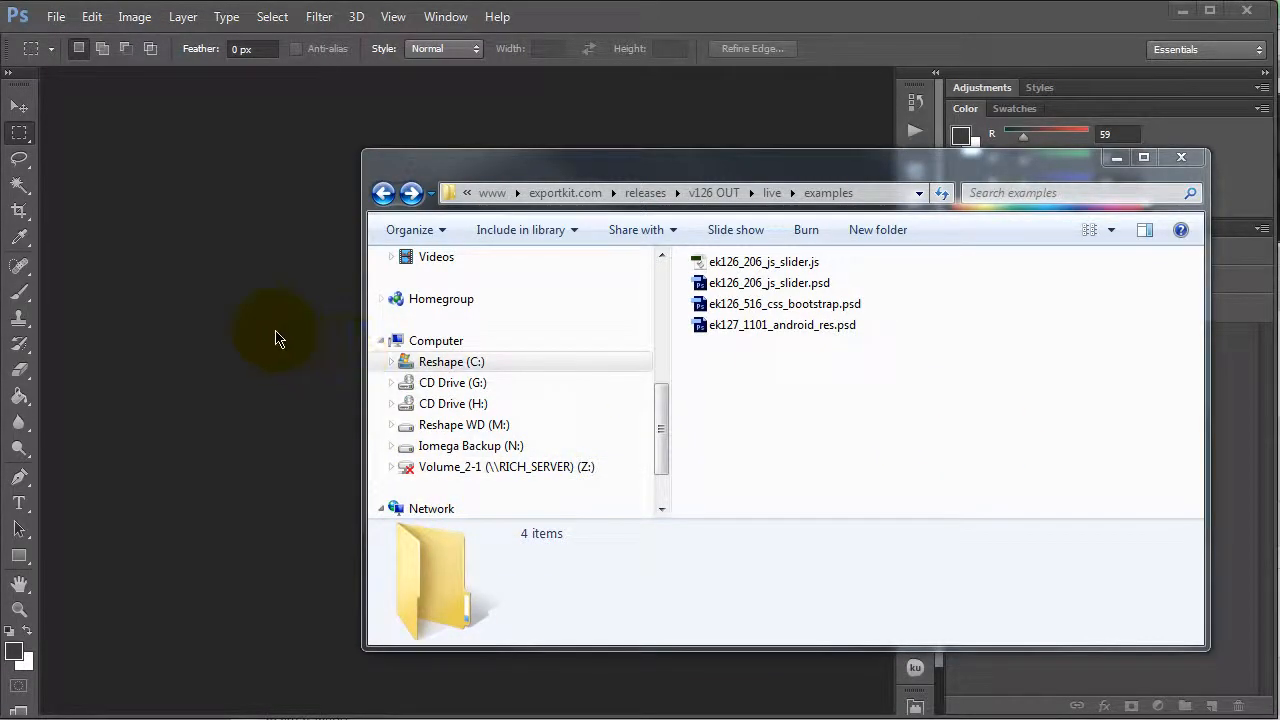
Bring Photoshop in front of the Explorer examples folder to start a new document
click(1180, 156)
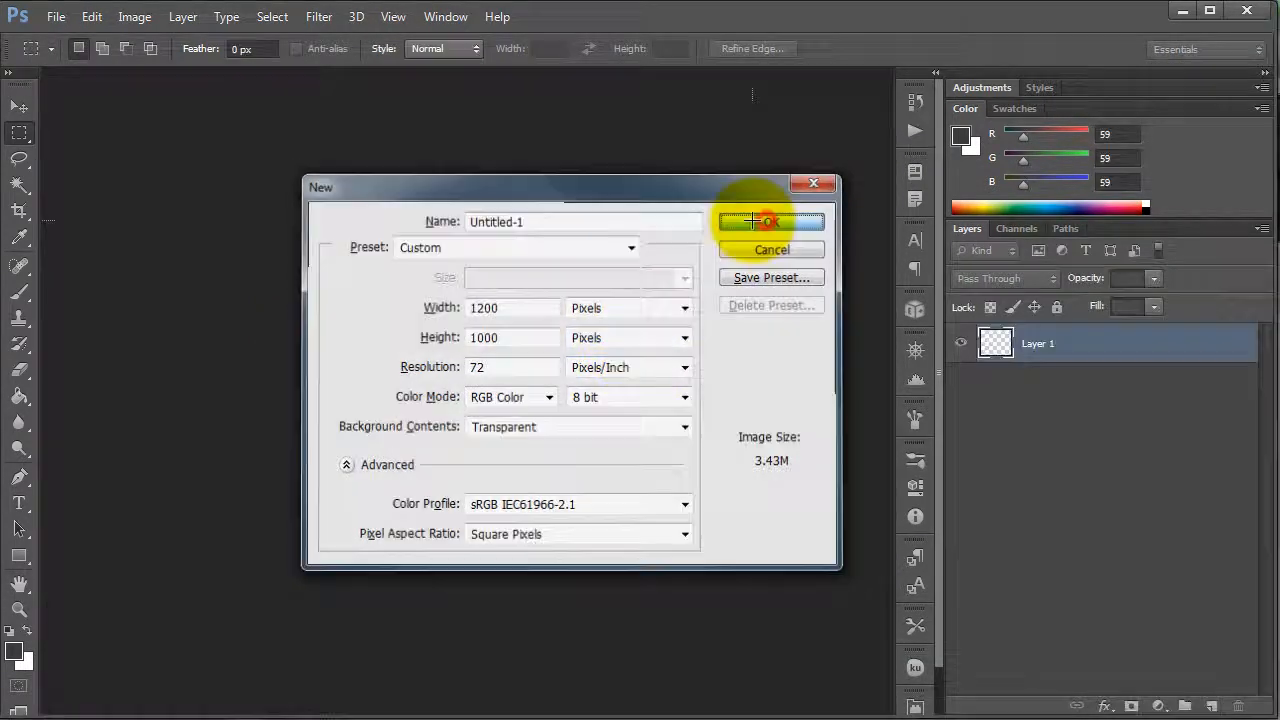
Create the 1200×1000 transparent canvas and browse the Bootstrap 3 element categories in Export Kit
click(770, 220)
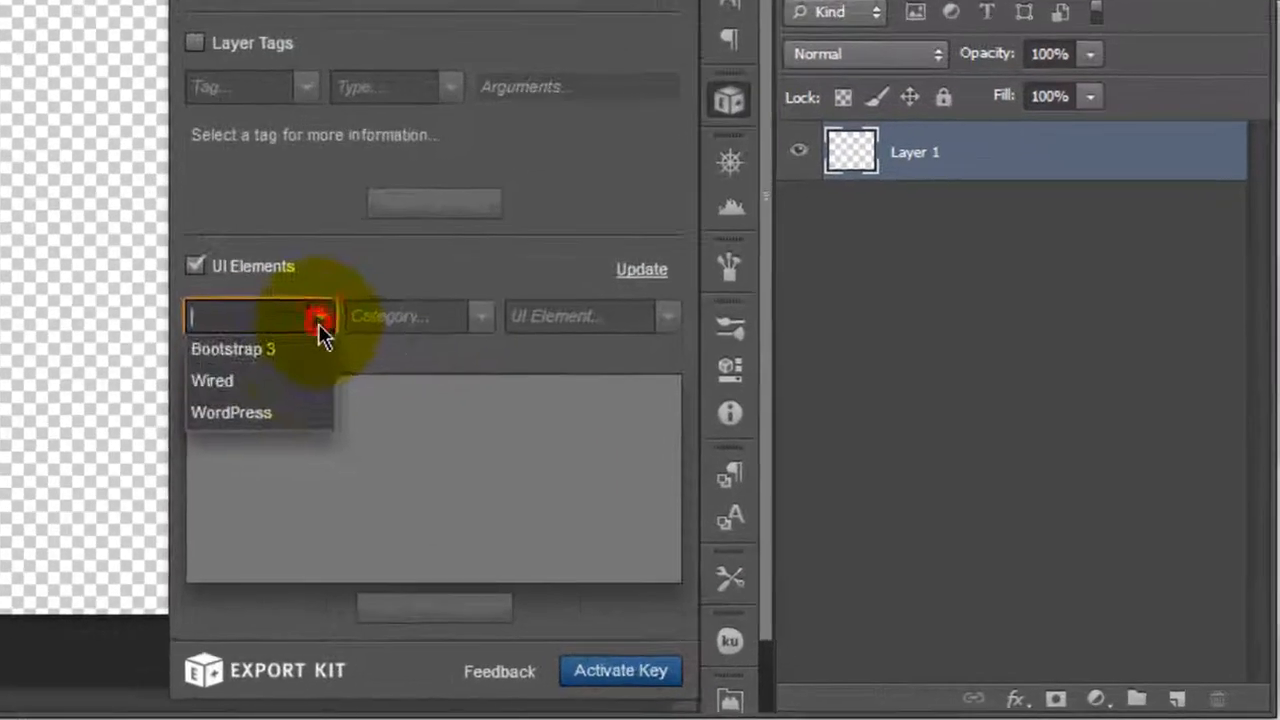
click(232, 348)
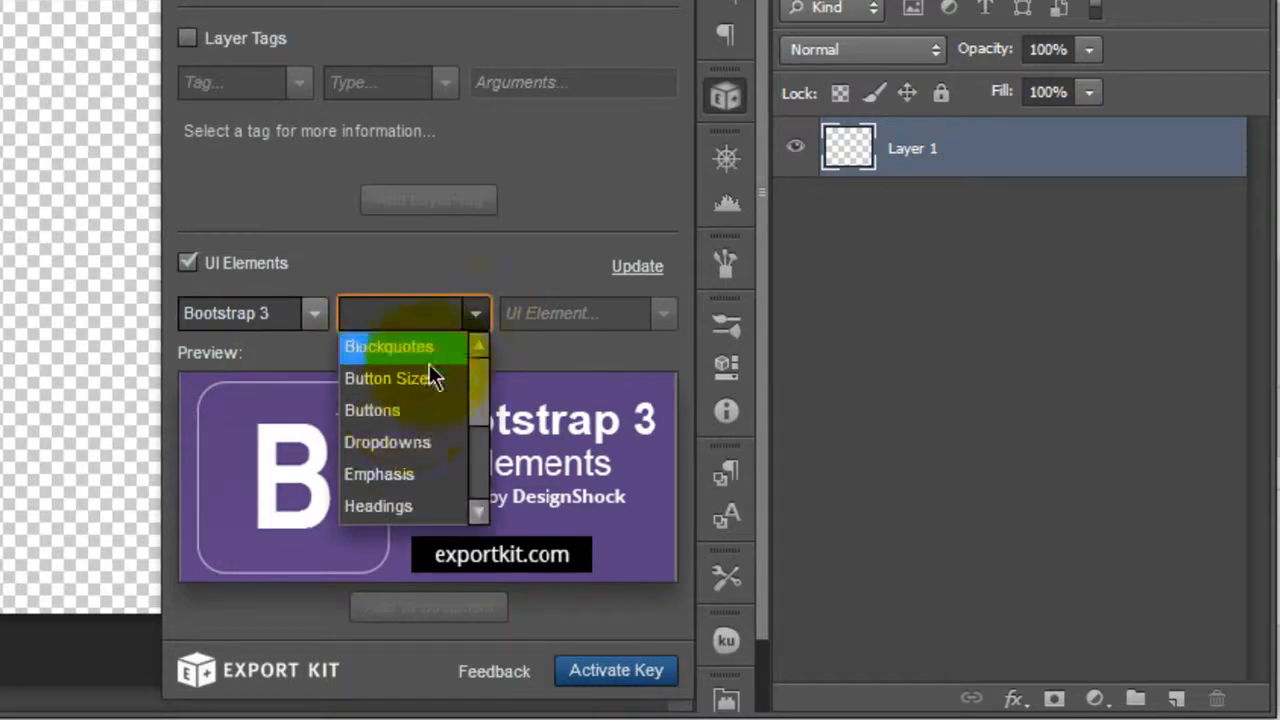
click(388, 346)
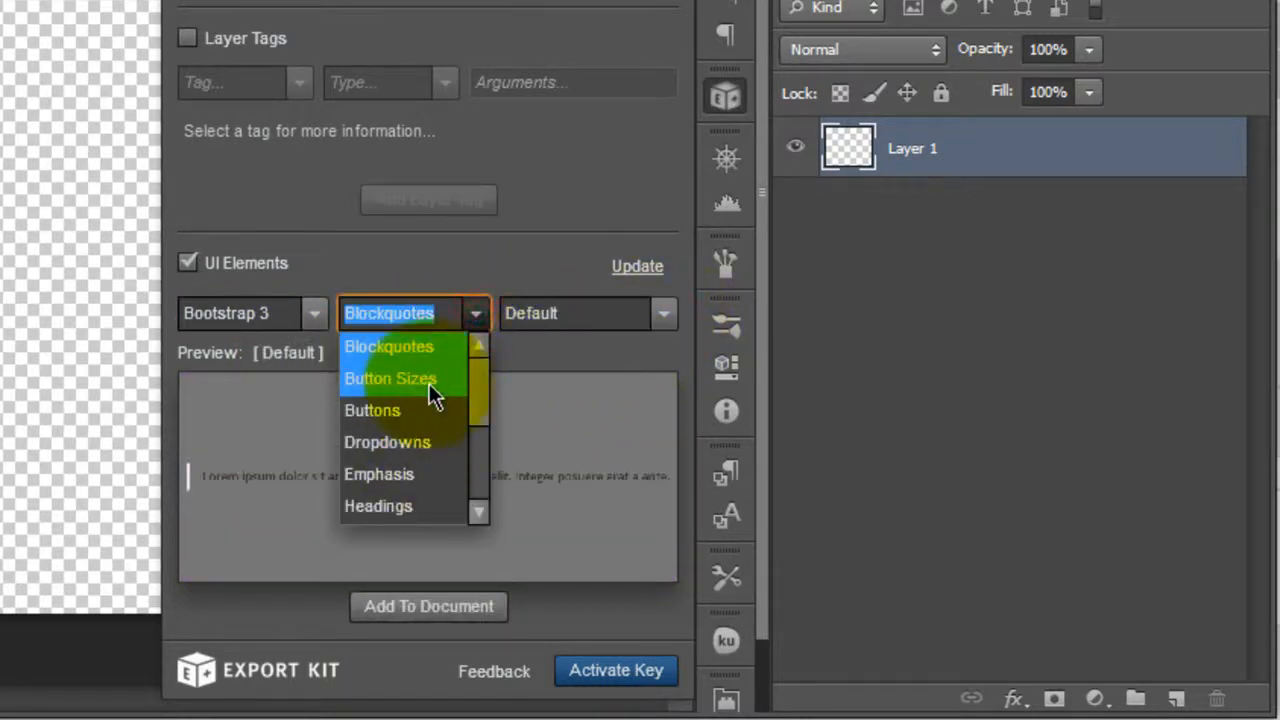
click(388, 442)
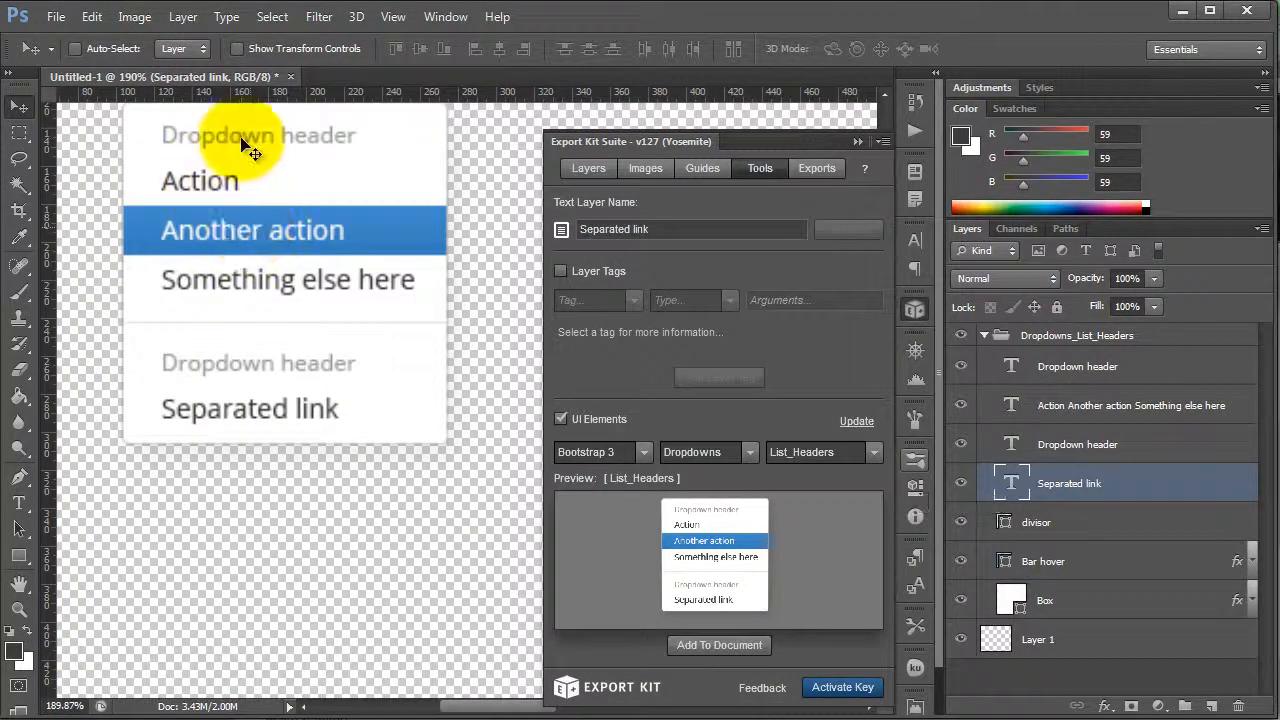
Edit the first Dropdown header text layer so it reads 'My header'
click(258, 136)
text(My)
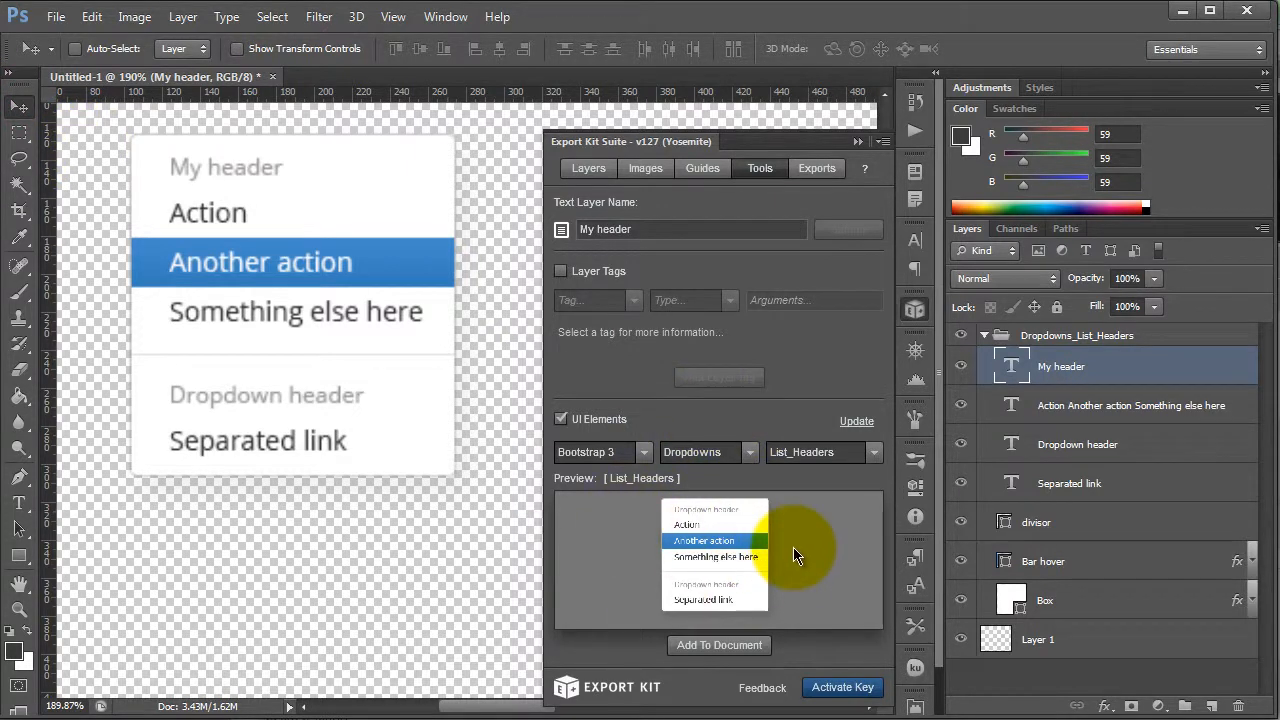
mouse_move(796, 556)
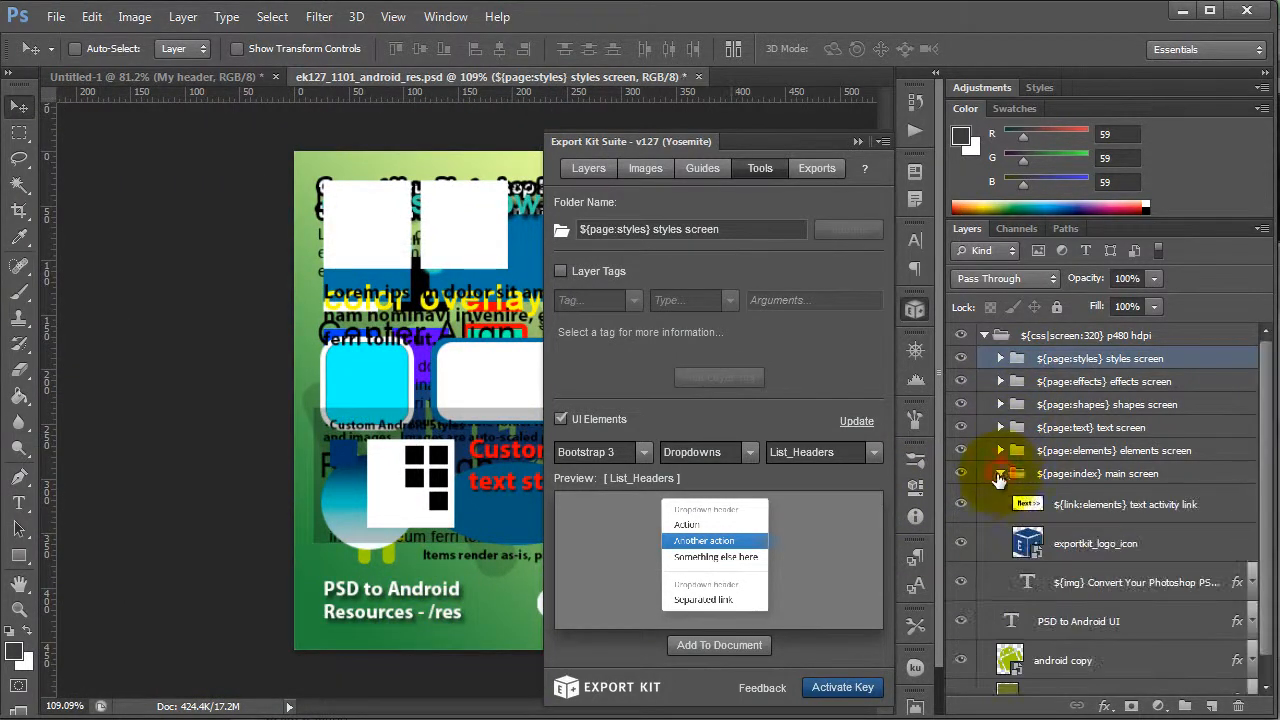
Expand the main screen layer group of ek127_1101_android_res.psd in the Layers panel
click(816, 188)
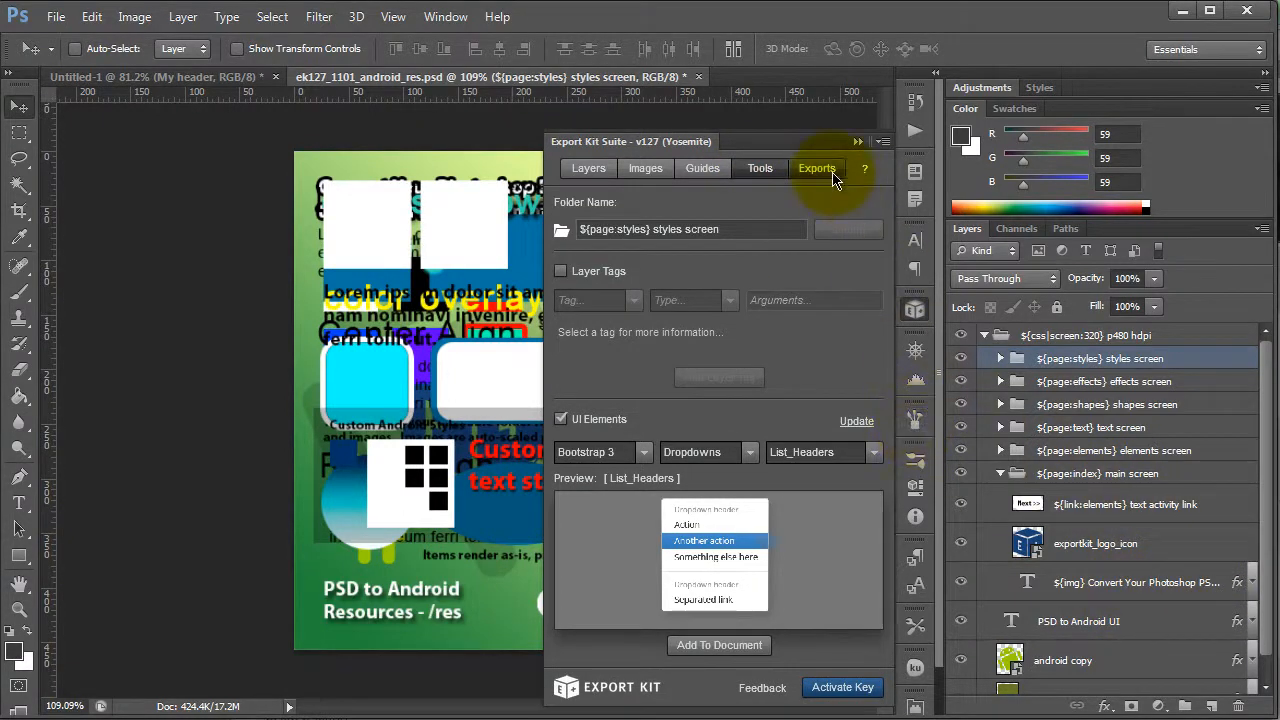
Choose UI Elements as the Export Kit export type for the Android PSD
click(816, 168)
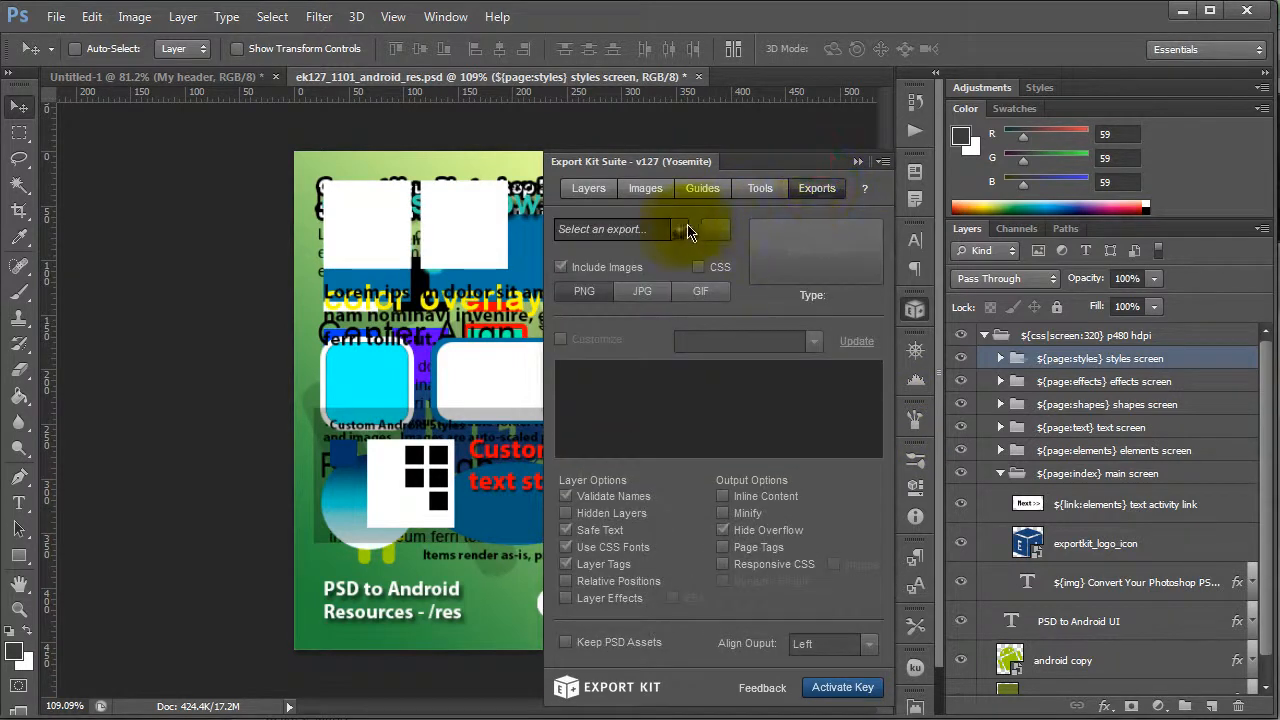
click(616, 228)
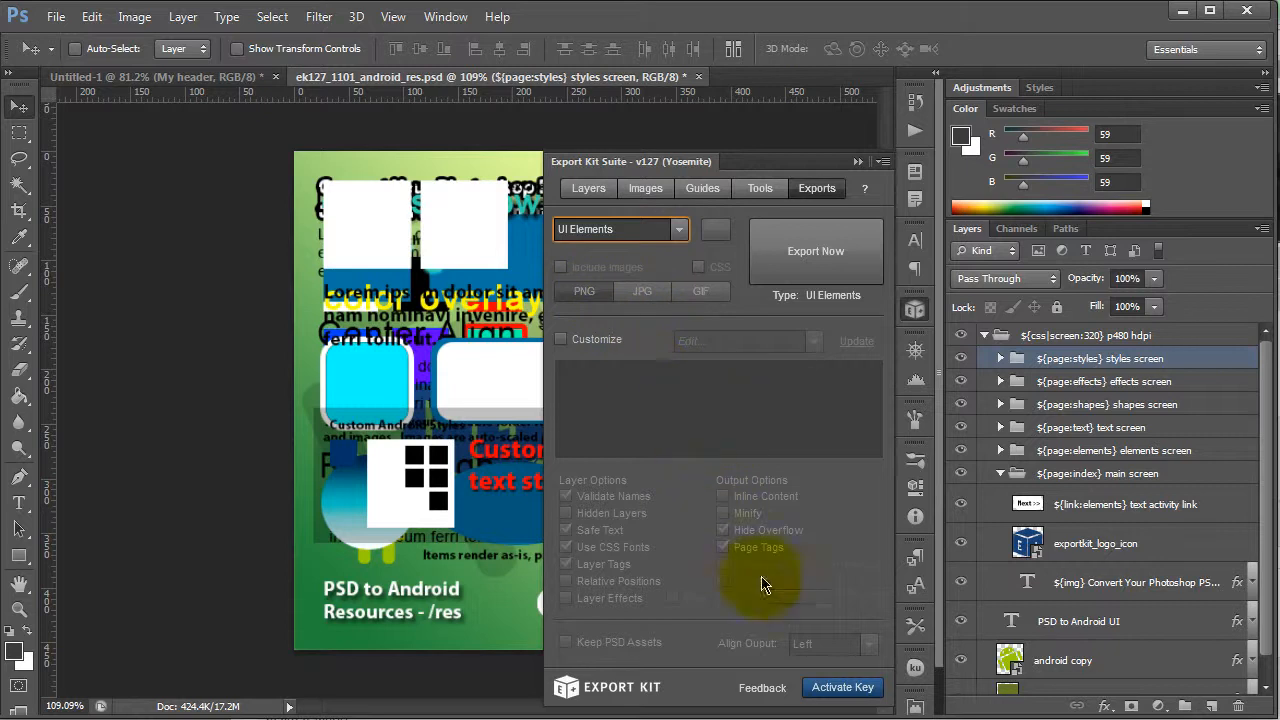
mouse_move(1108, 496)
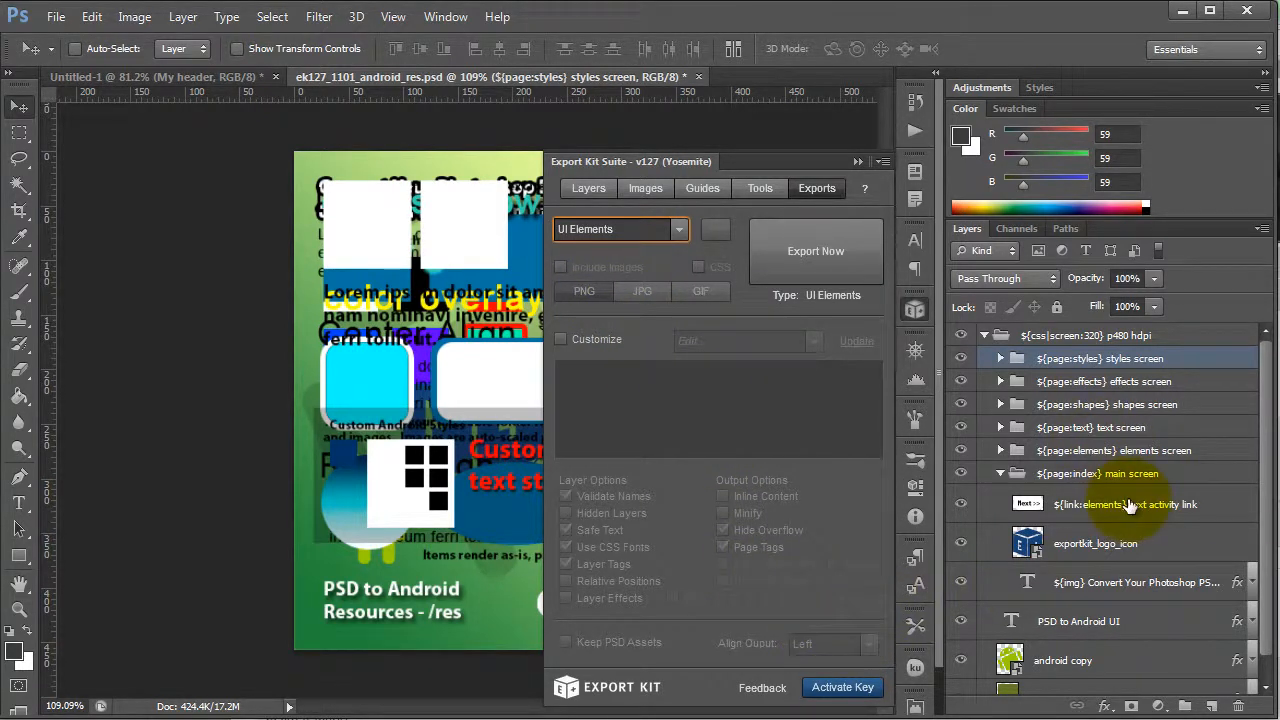
mouse_move(886, 430)
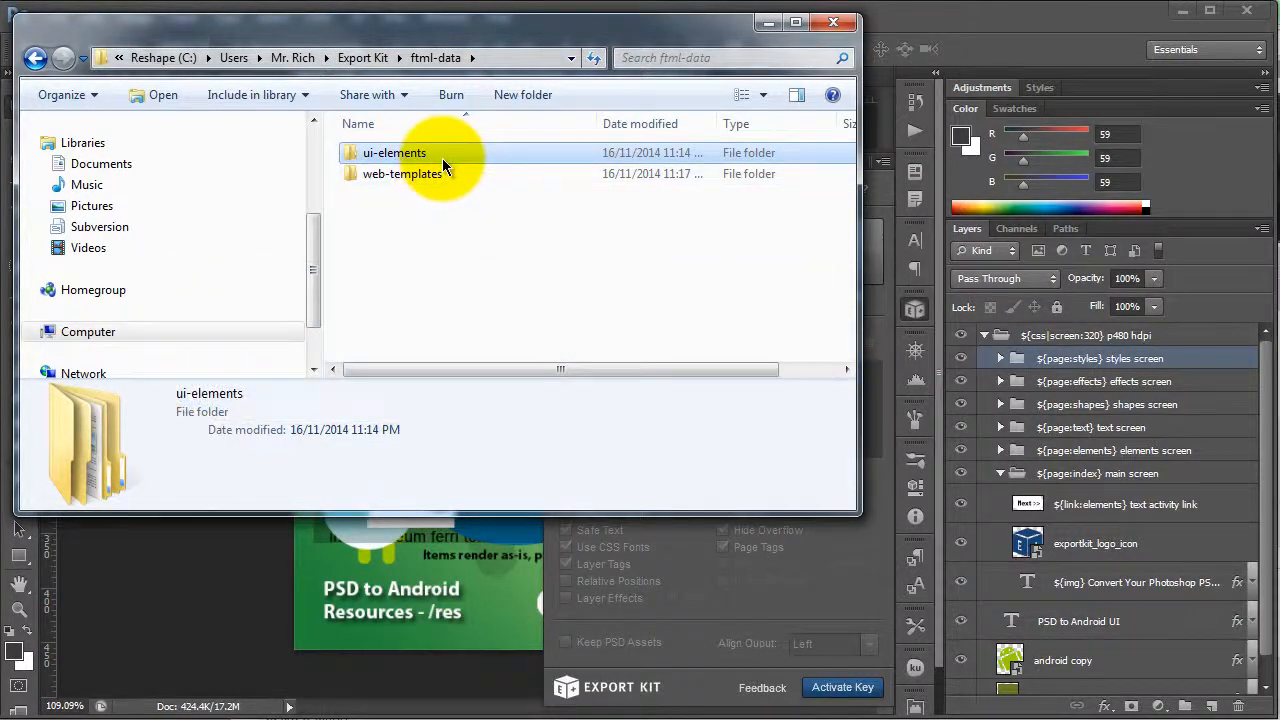
View the ui-elements folder with the Bootstrap 3, Wired and WordPress sets, then return to Photoshop
double_click(392, 152)
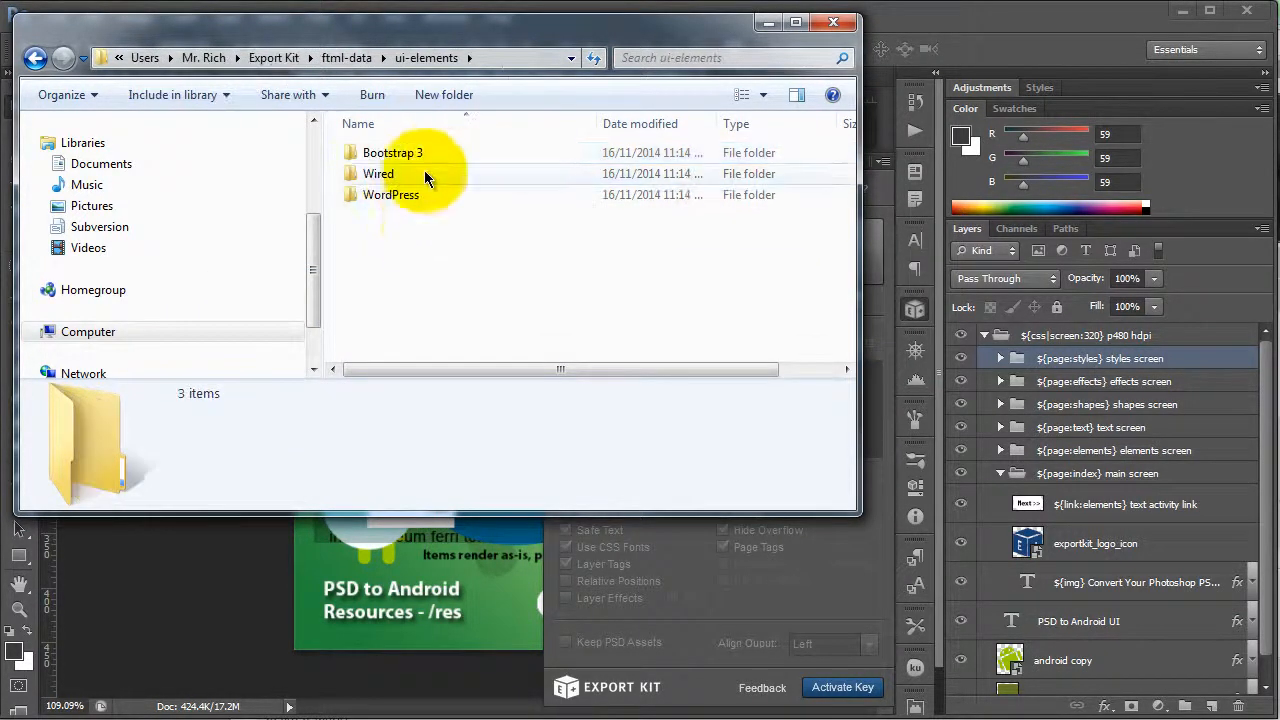
mouse_move(570, 244)
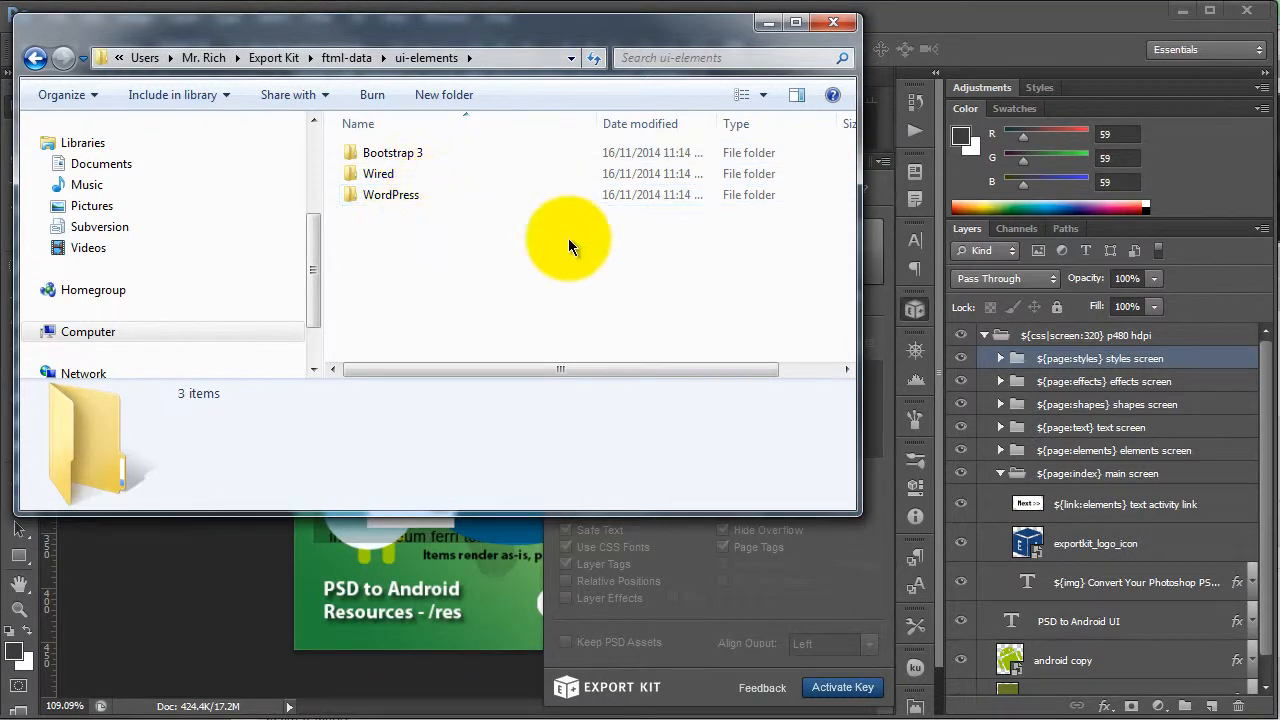
mouse_move(436, 232)
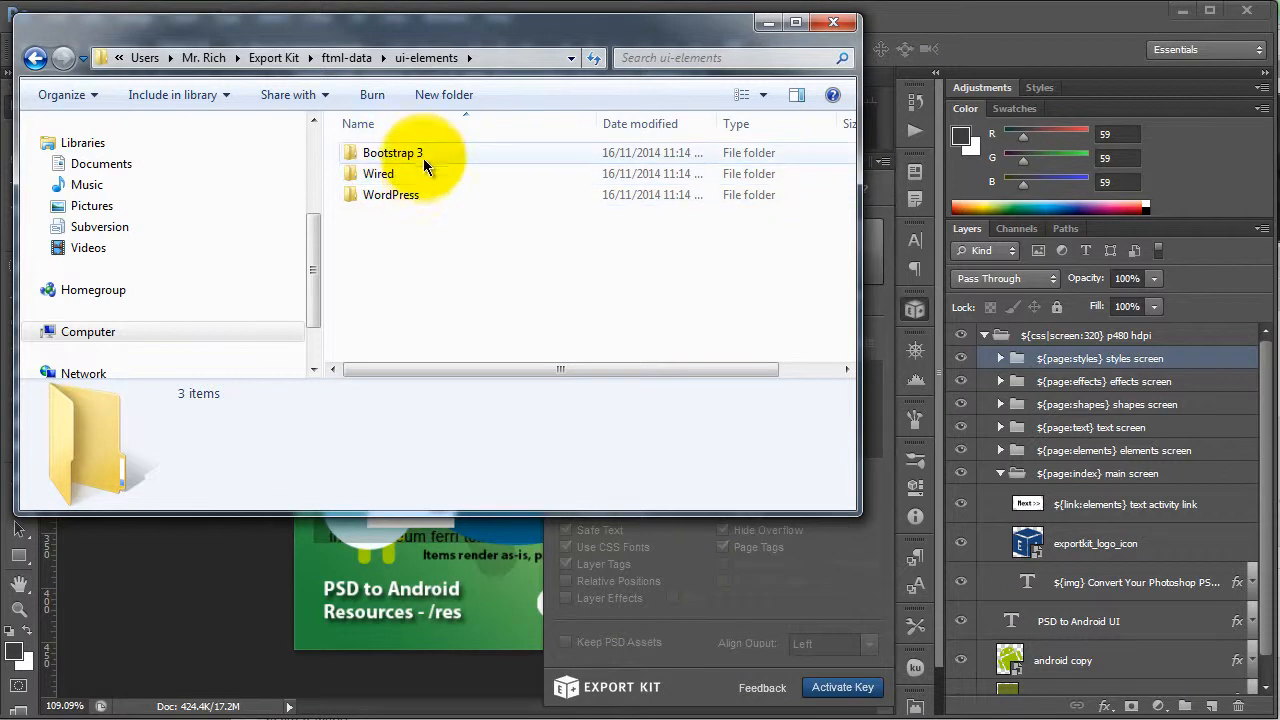
click(840, 24)
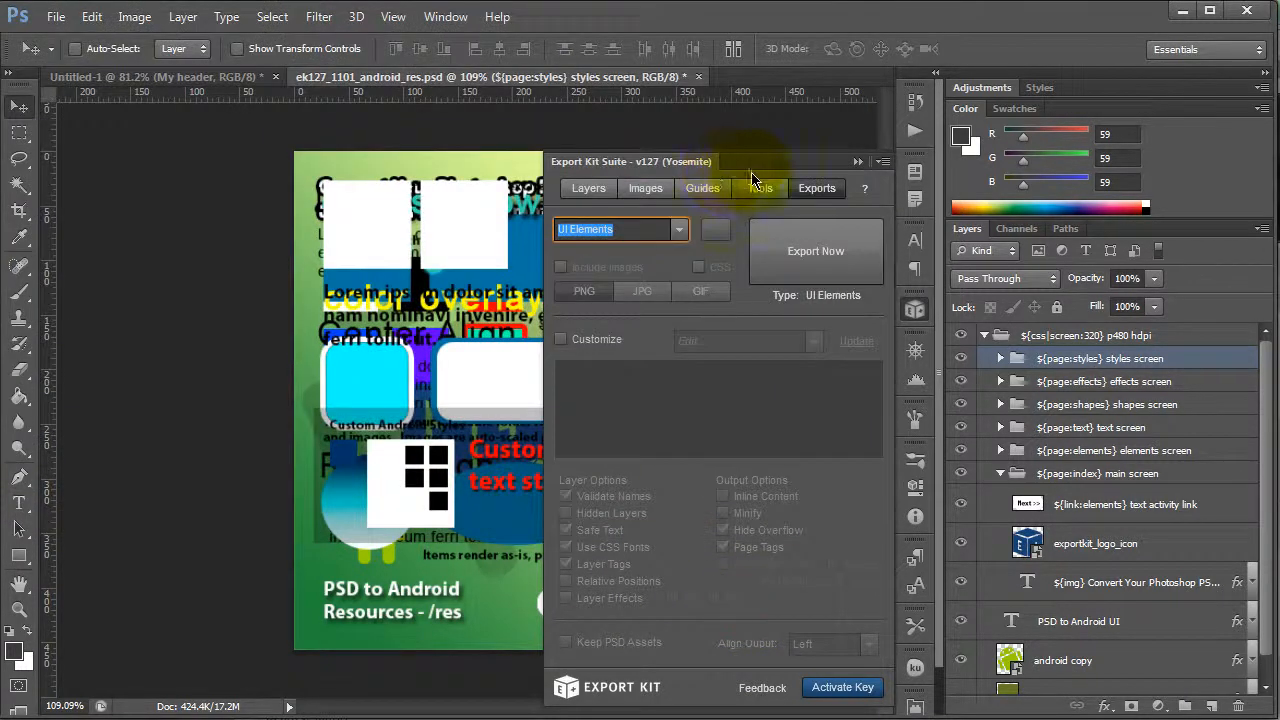
Return to the Export Kit Tools picker and choose a Bootstrap 3 Dropdowns element to preview
click(760, 168)
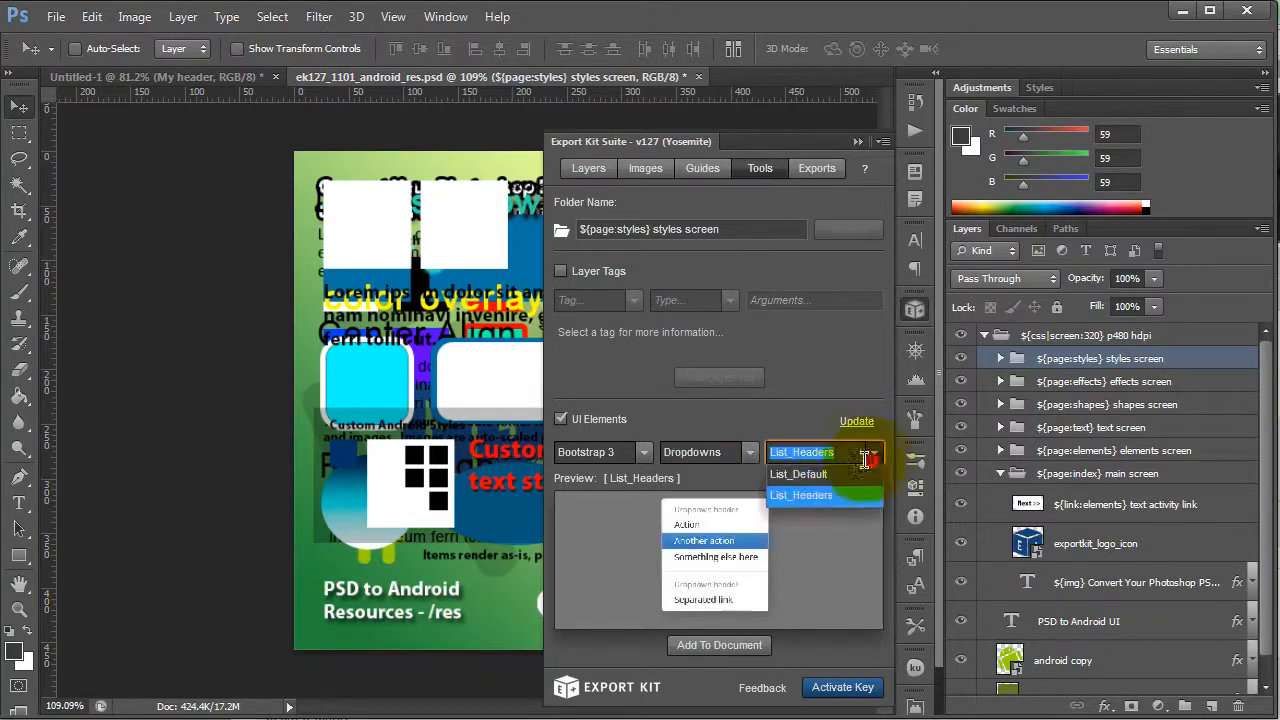
click(800, 496)
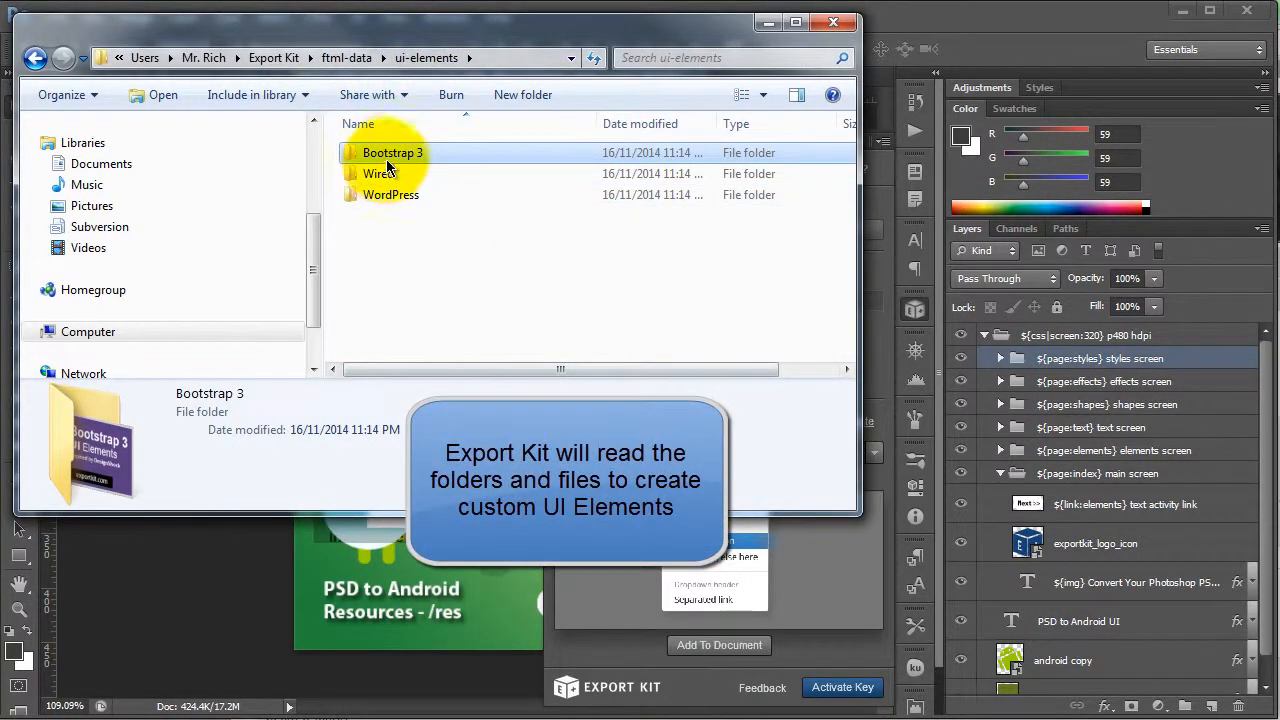
Browse into the Bootstrap 3 folder and inspect the Blockquotes Default preview image
double_click(390, 152)
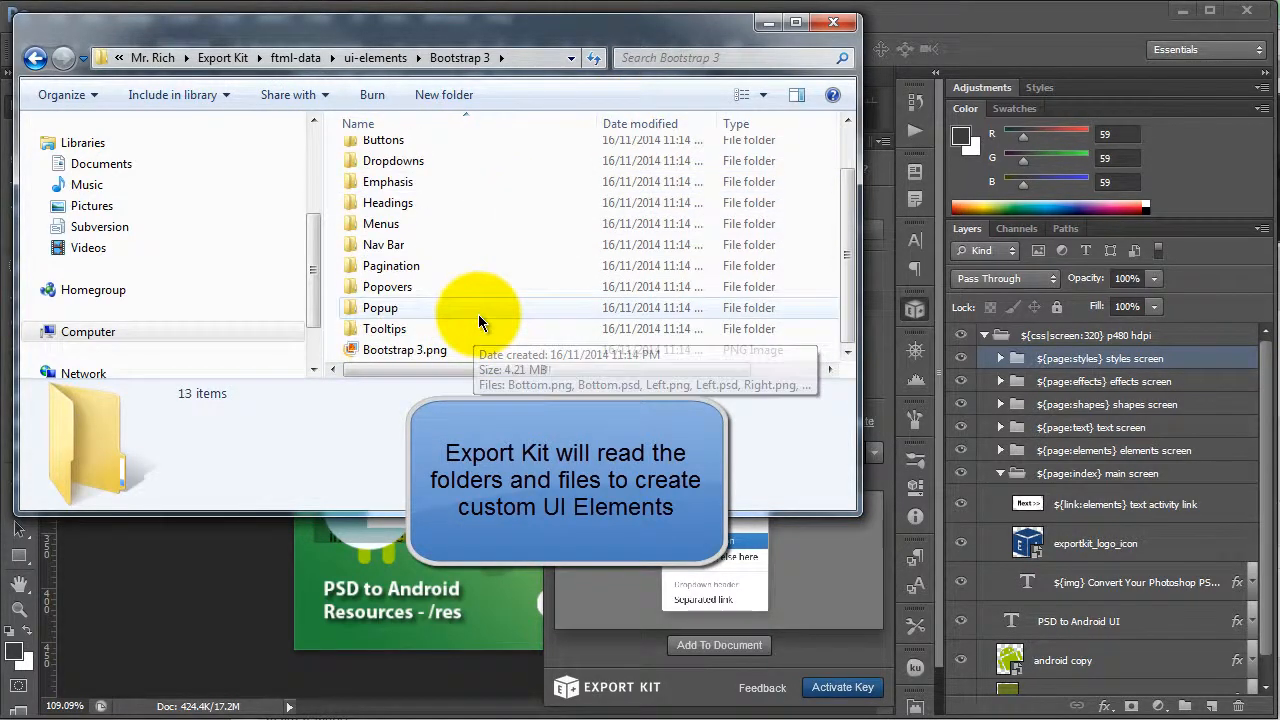
click(404, 348)
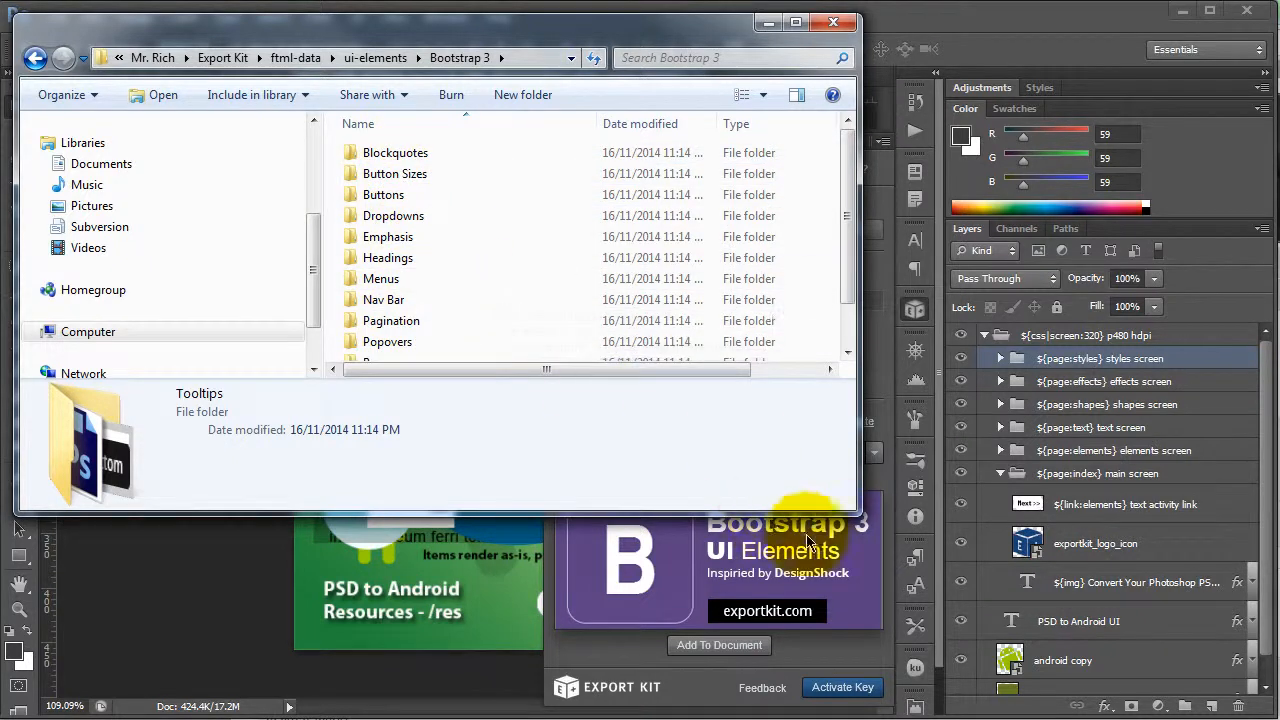
double_click(396, 152)
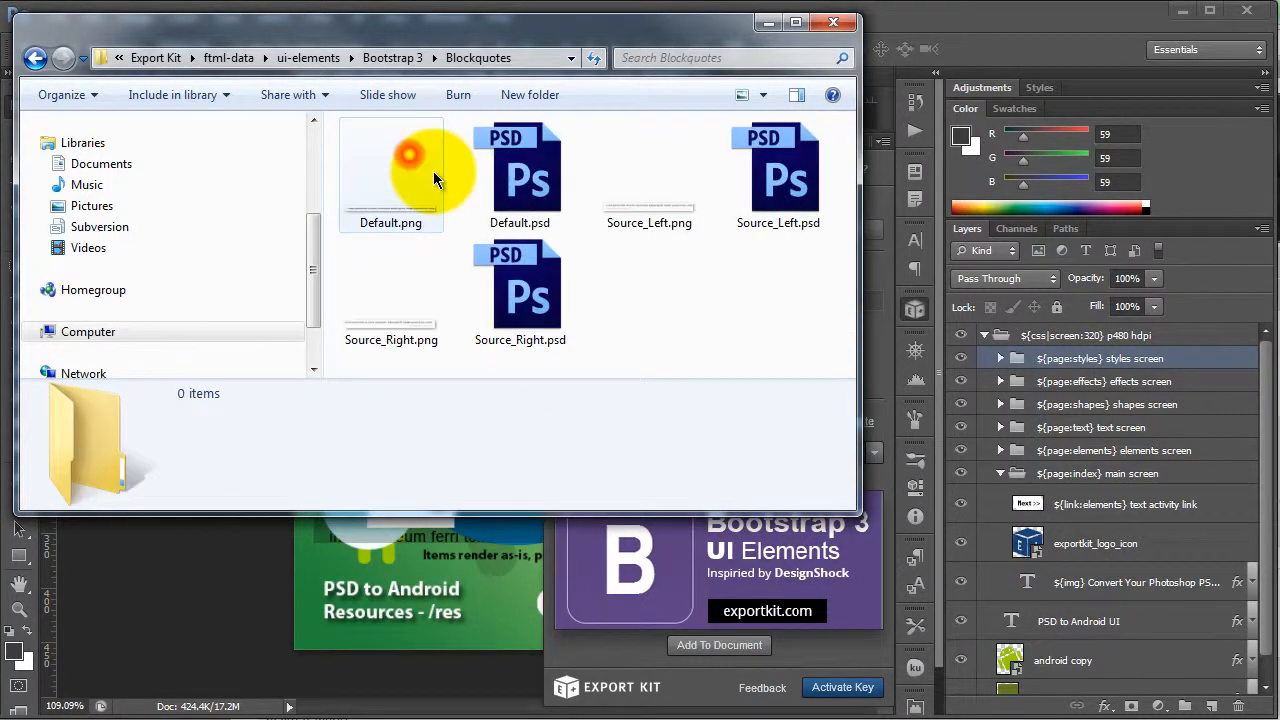
click(392, 176)
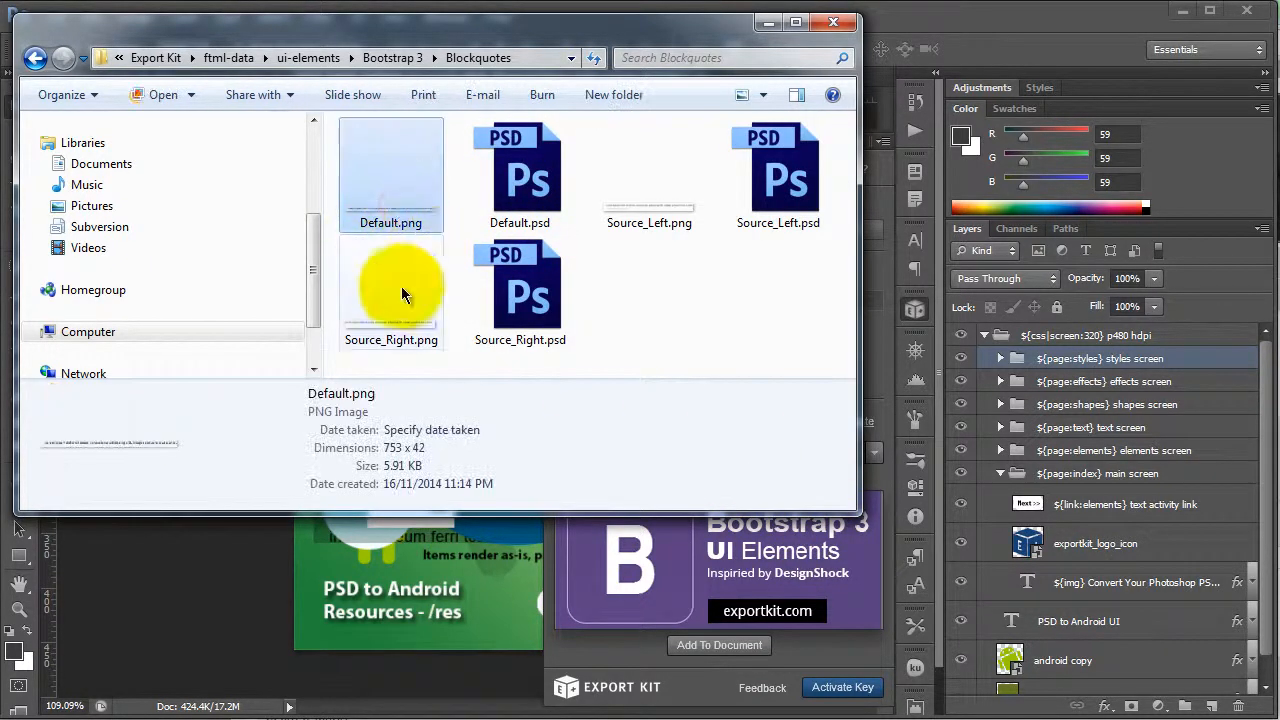
click(520, 176)
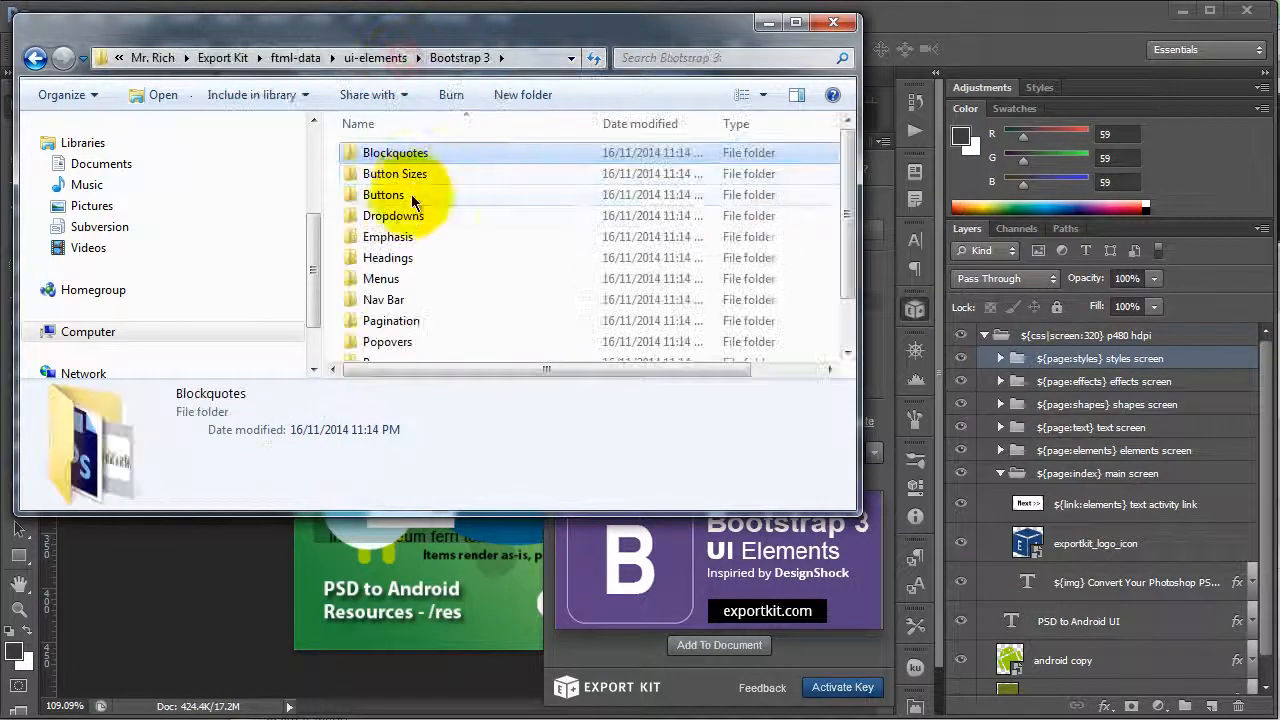
Browse the Dropdowns folder's List_Default and List_Headers files, then close the List_Headers document
double_click(392, 216)
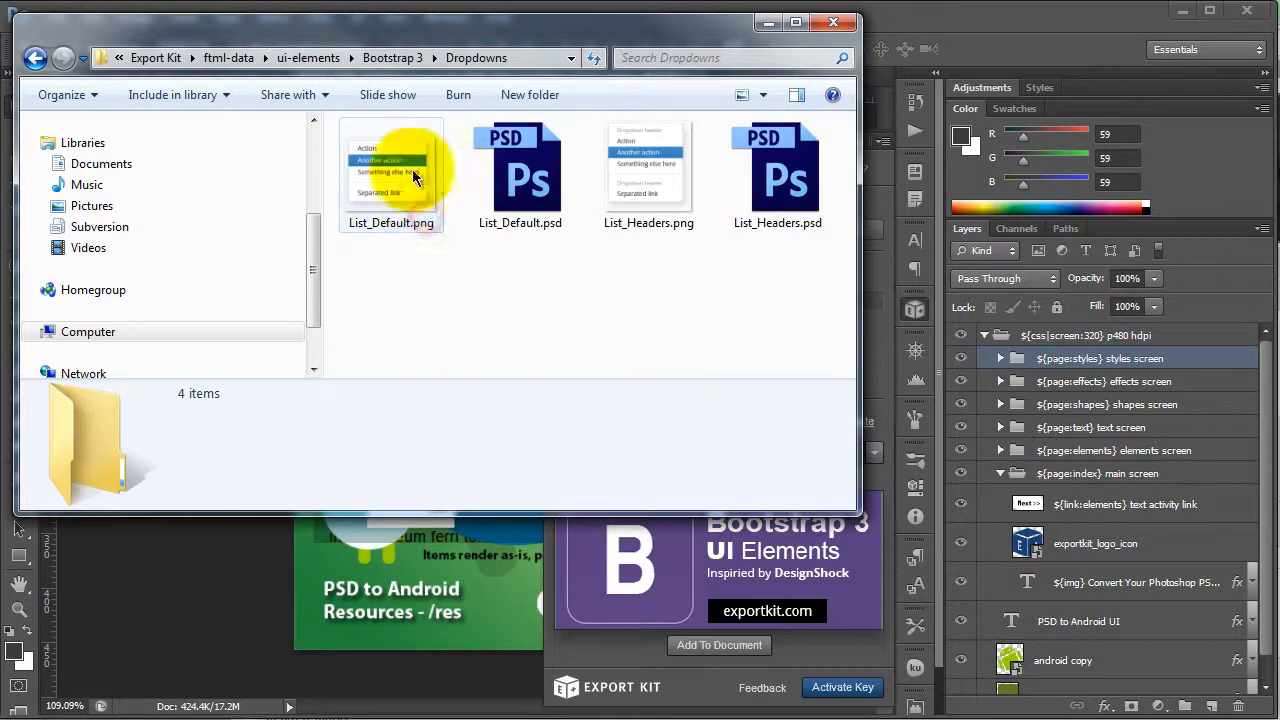
click(648, 176)
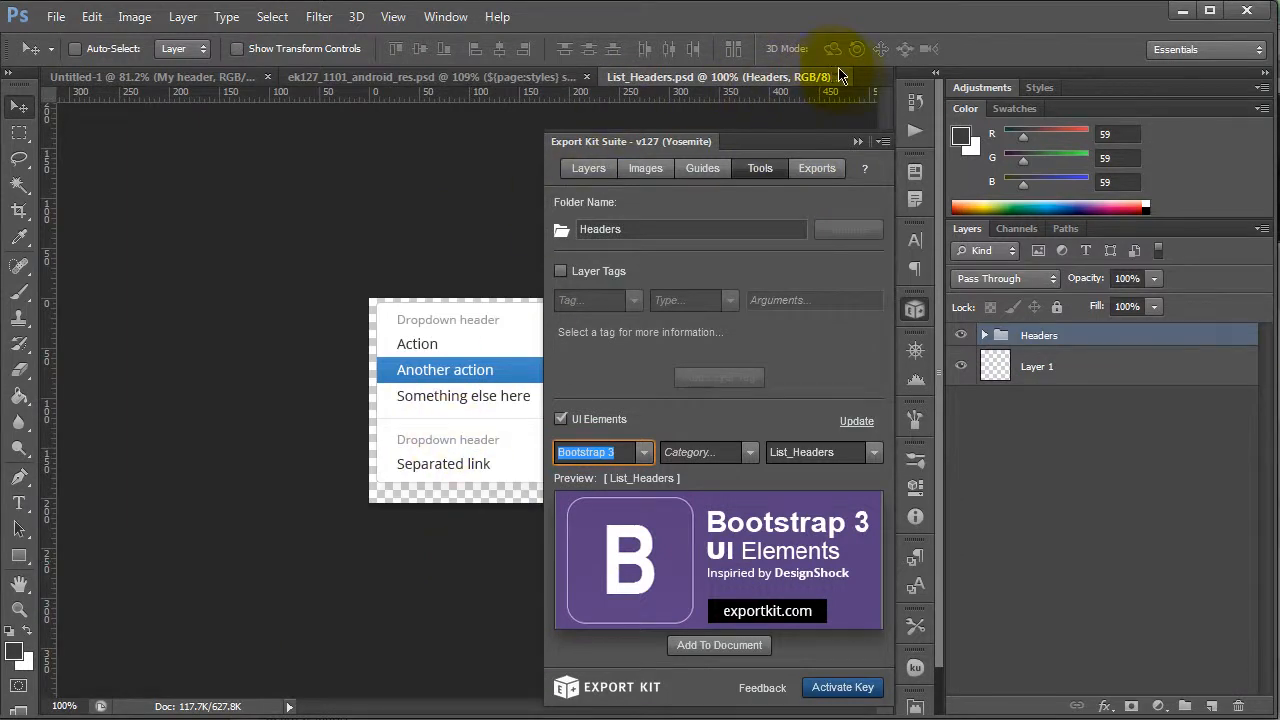
click(450, 76)
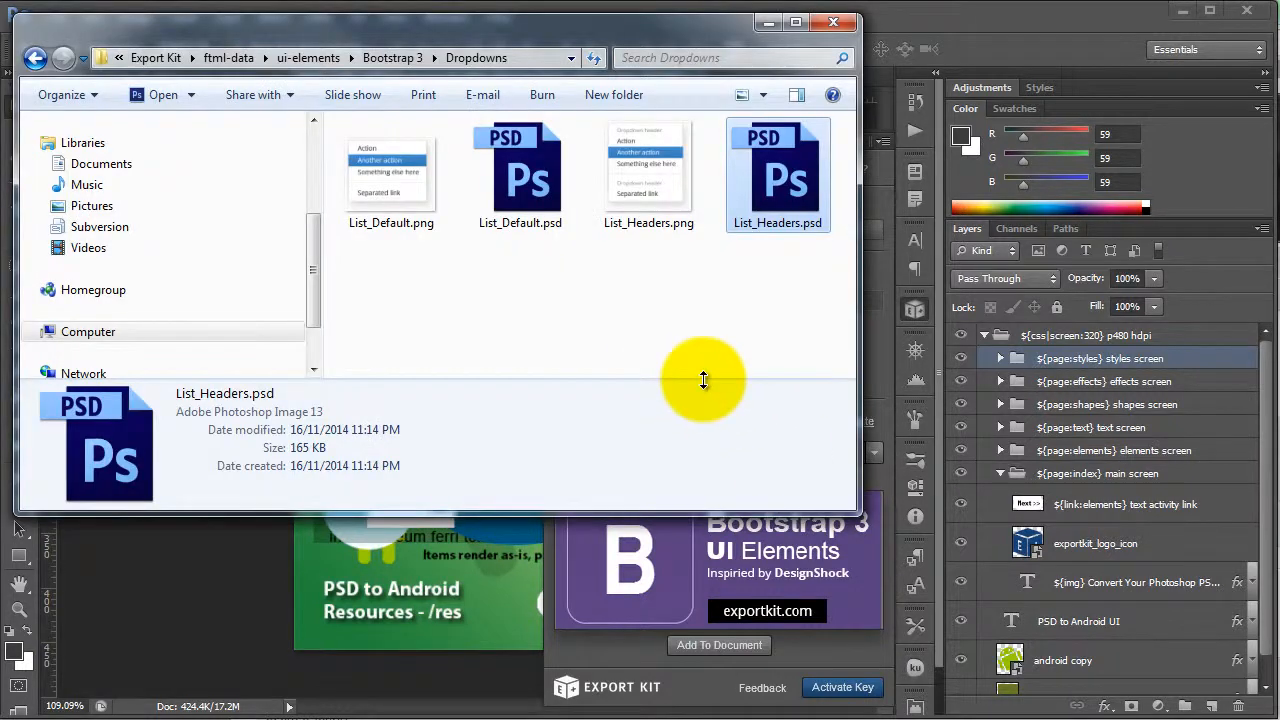
mouse_move(312, 118)
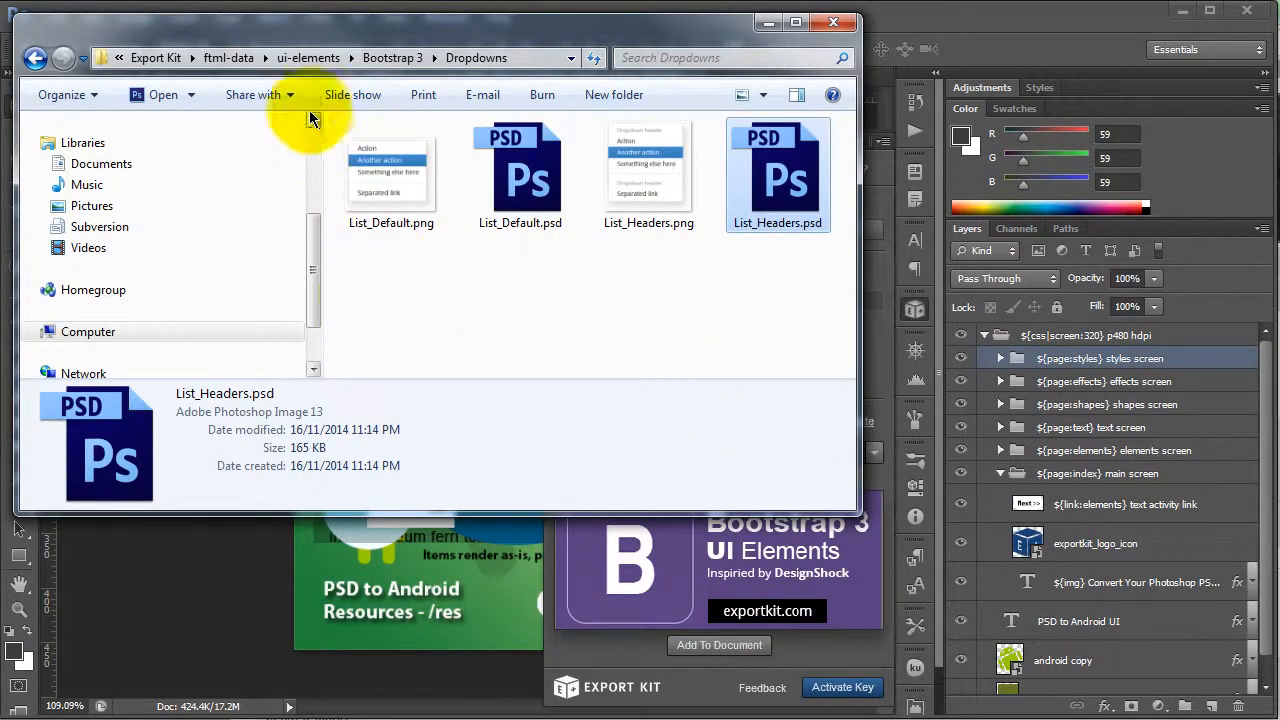
Go back up to ui-elements and browse the Wired and WordPress element set folders
click(308, 56)
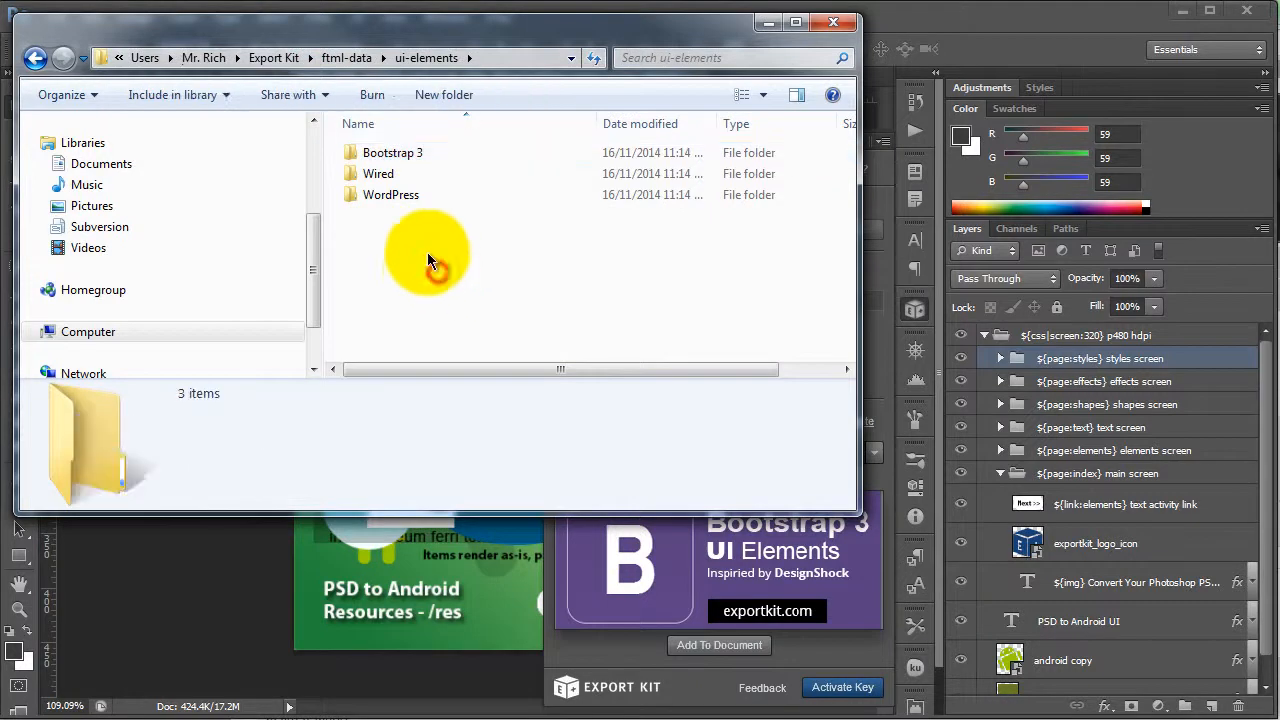
double_click(378, 172)
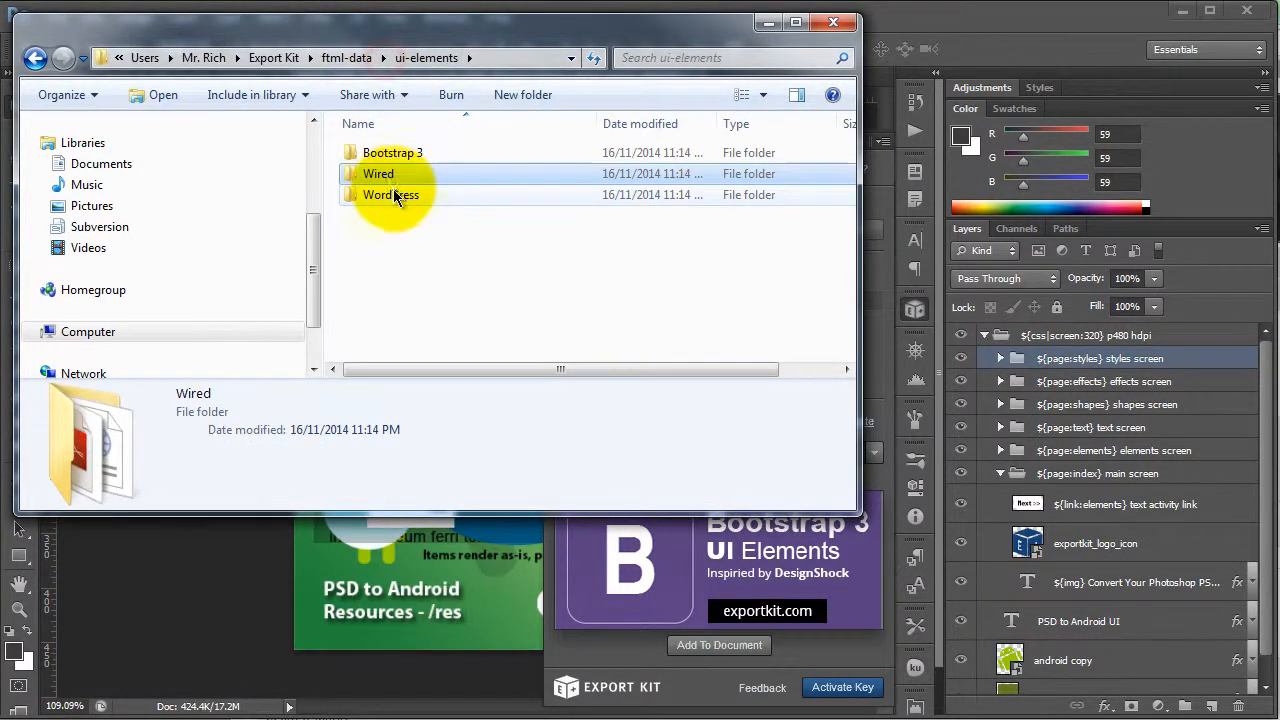
double_click(388, 194)
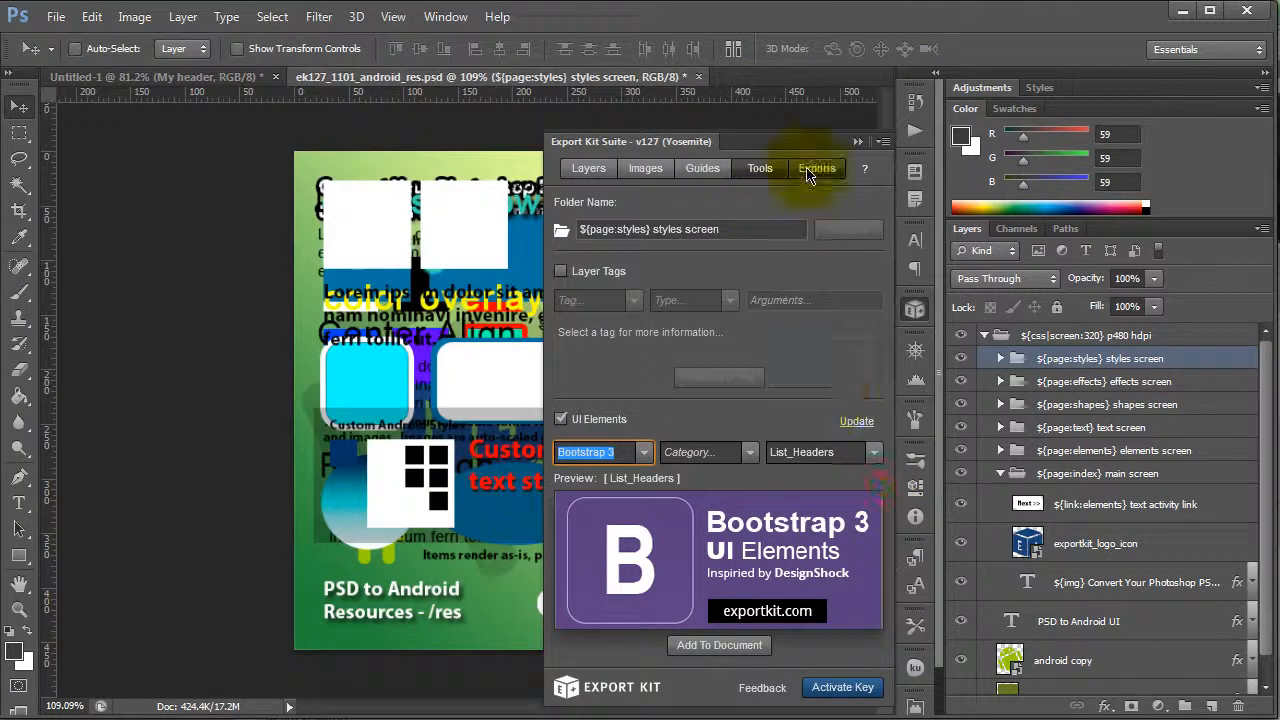
Rename the main screen's layer groups to main body, logo and default background
click(816, 168)
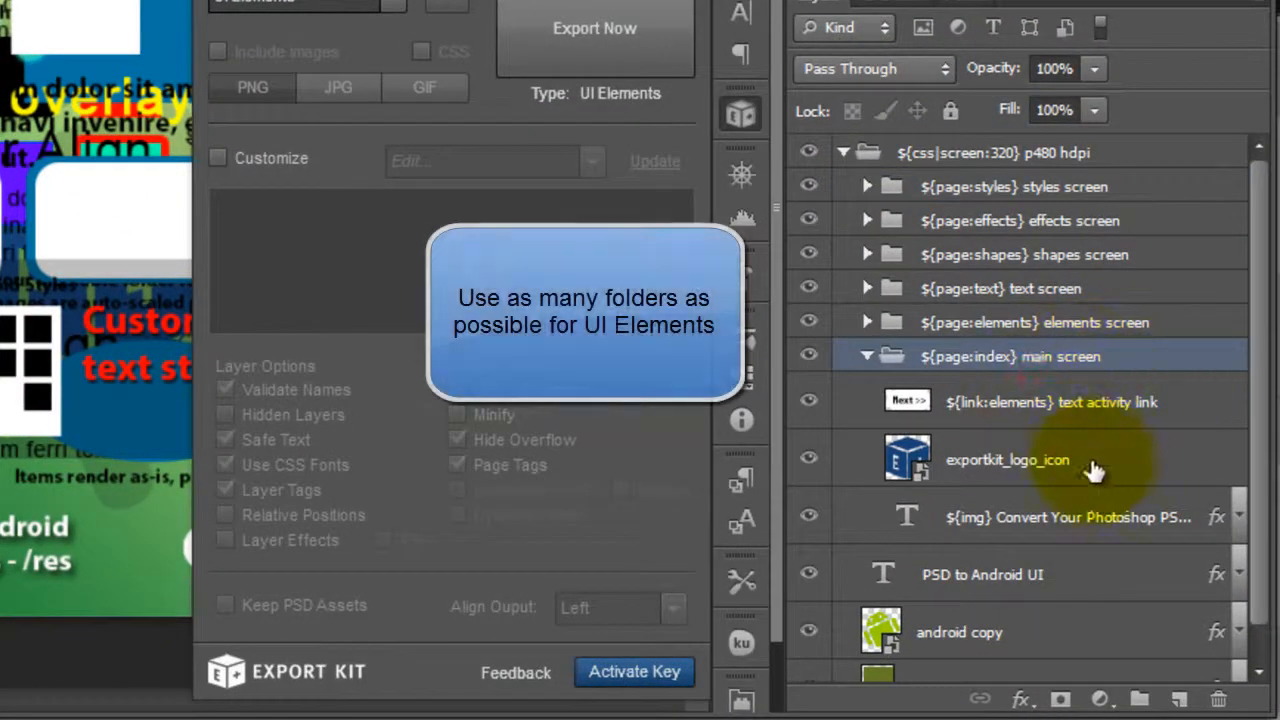
mouse_move(1088, 566)
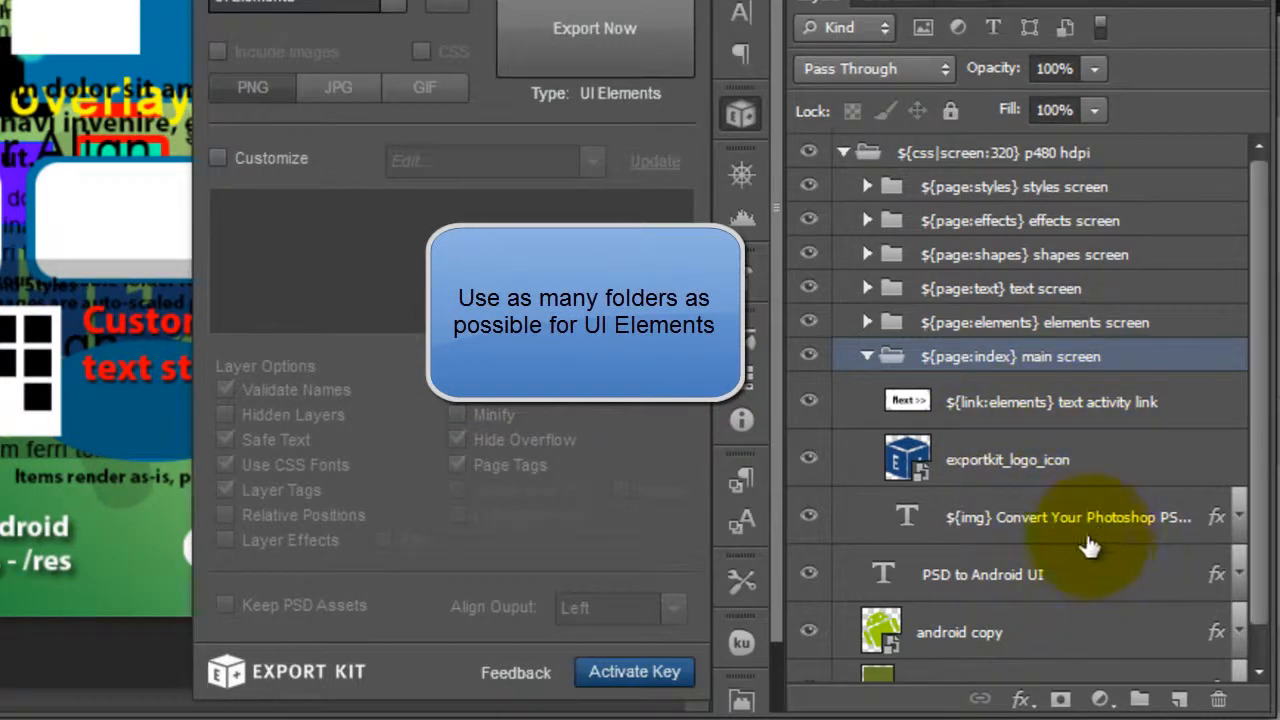
mouse_move(1072, 548)
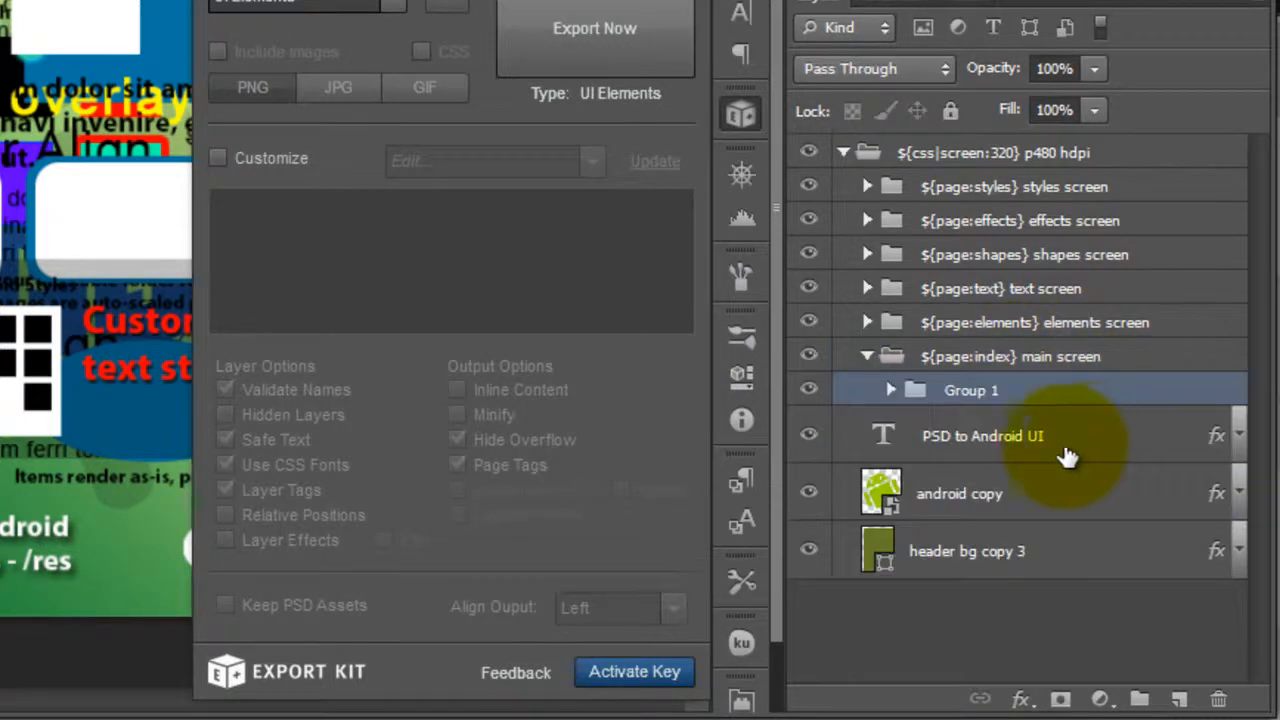
double_click(970, 388)
text(main body)
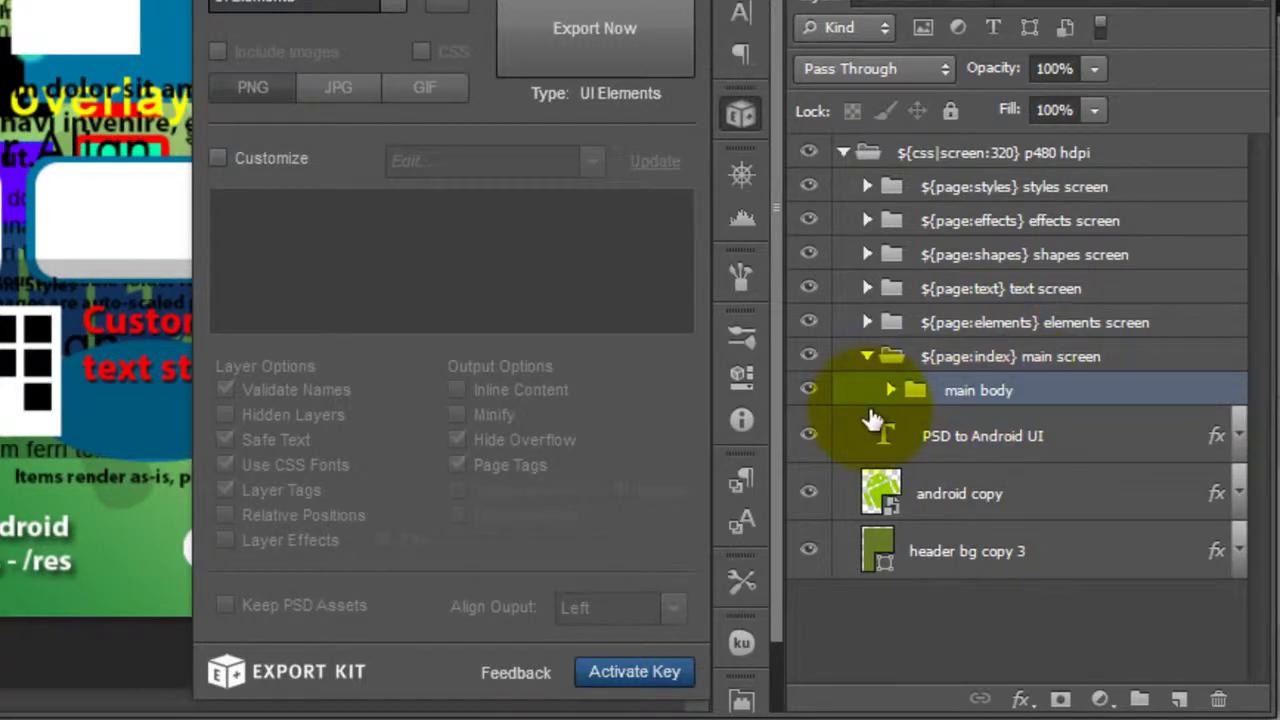
click(890, 388)
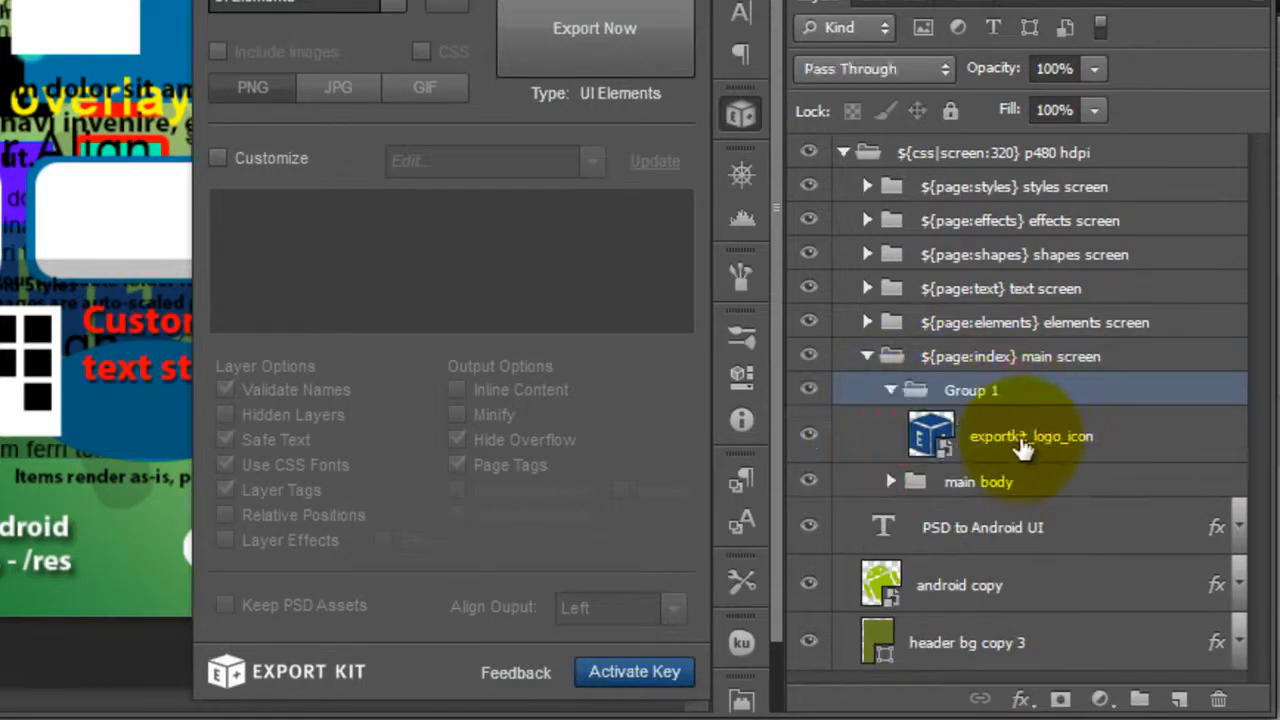
double_click(970, 390)
text(logo)
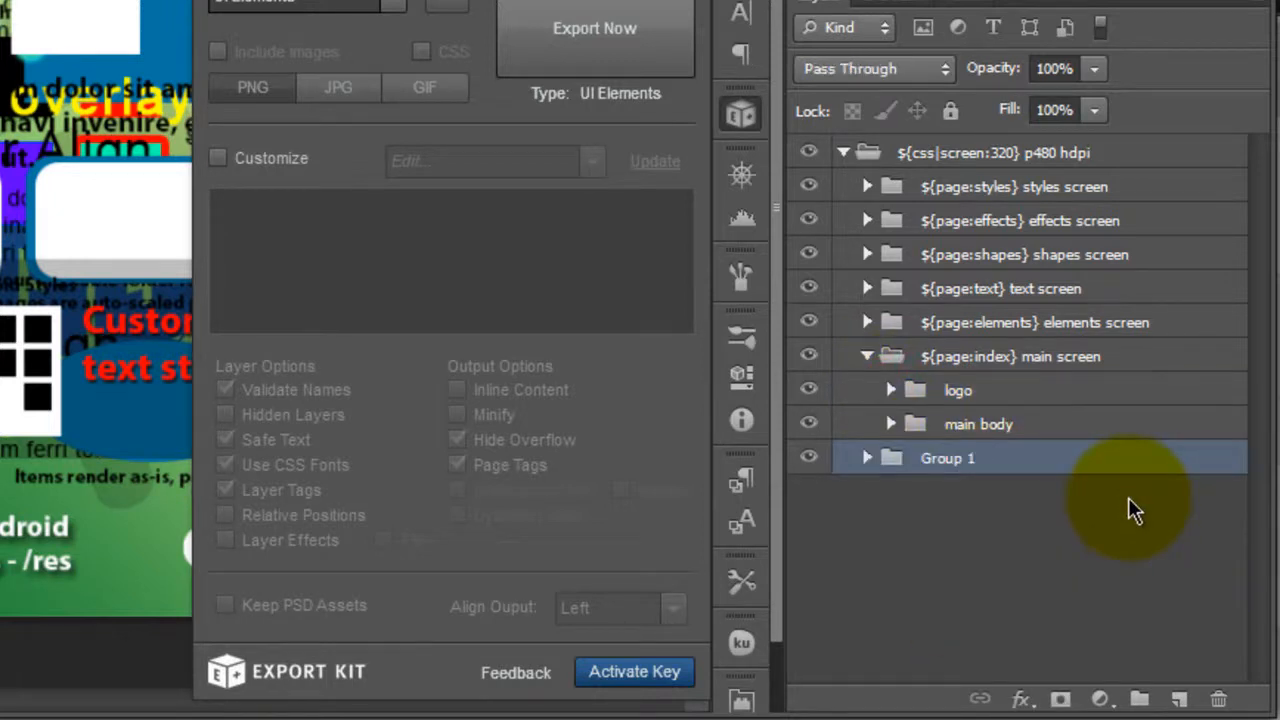
double_click(946, 458)
text(default background)
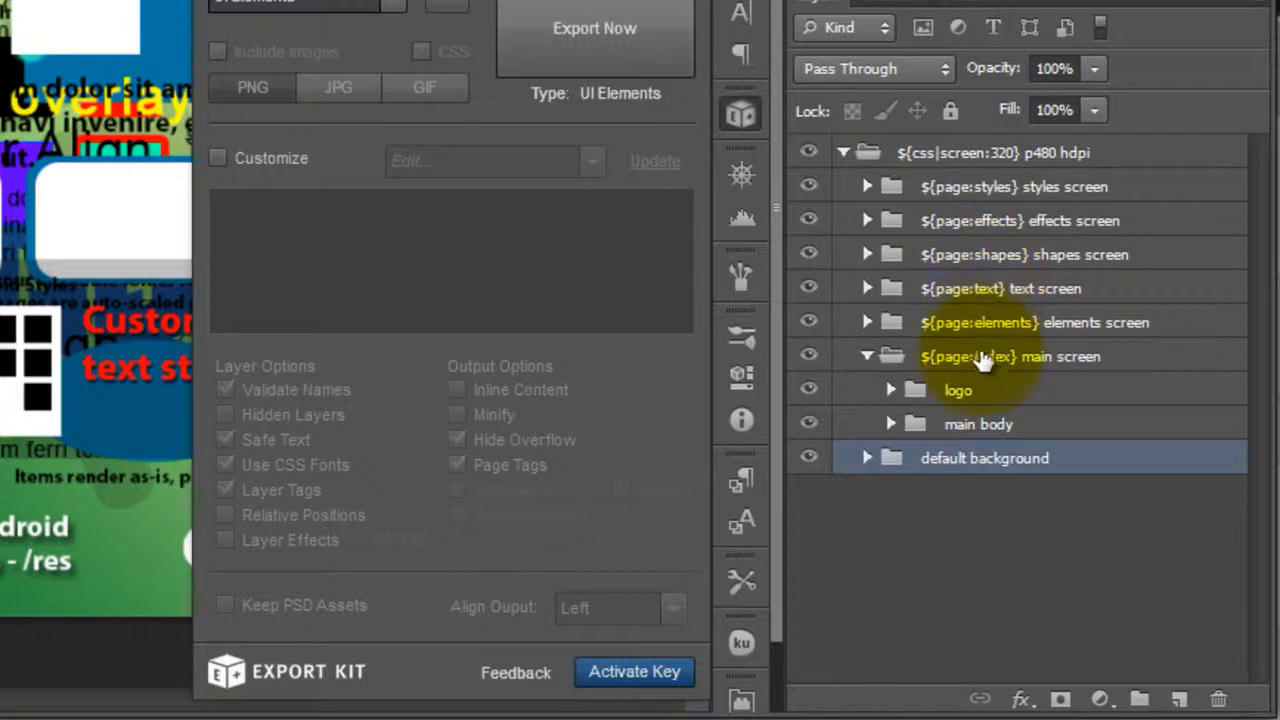
mouse_move(1020, 408)
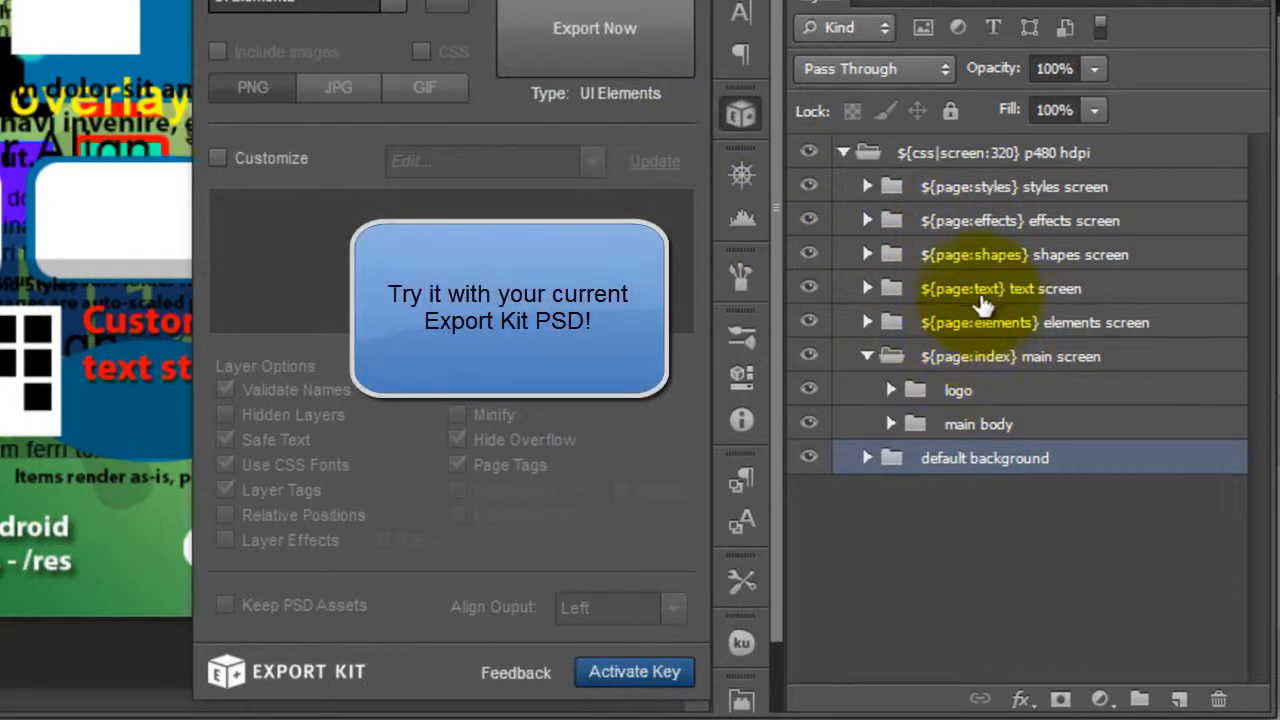
mouse_move(840, 556)
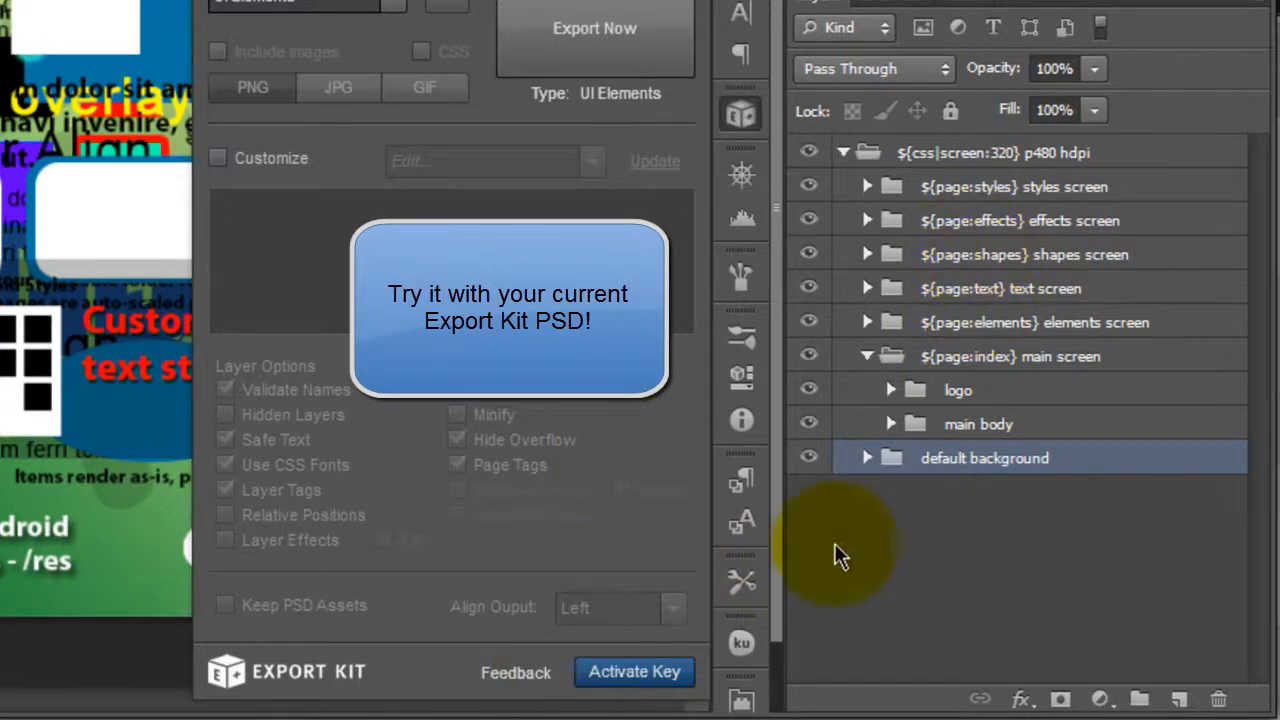
mouse_move(970, 390)
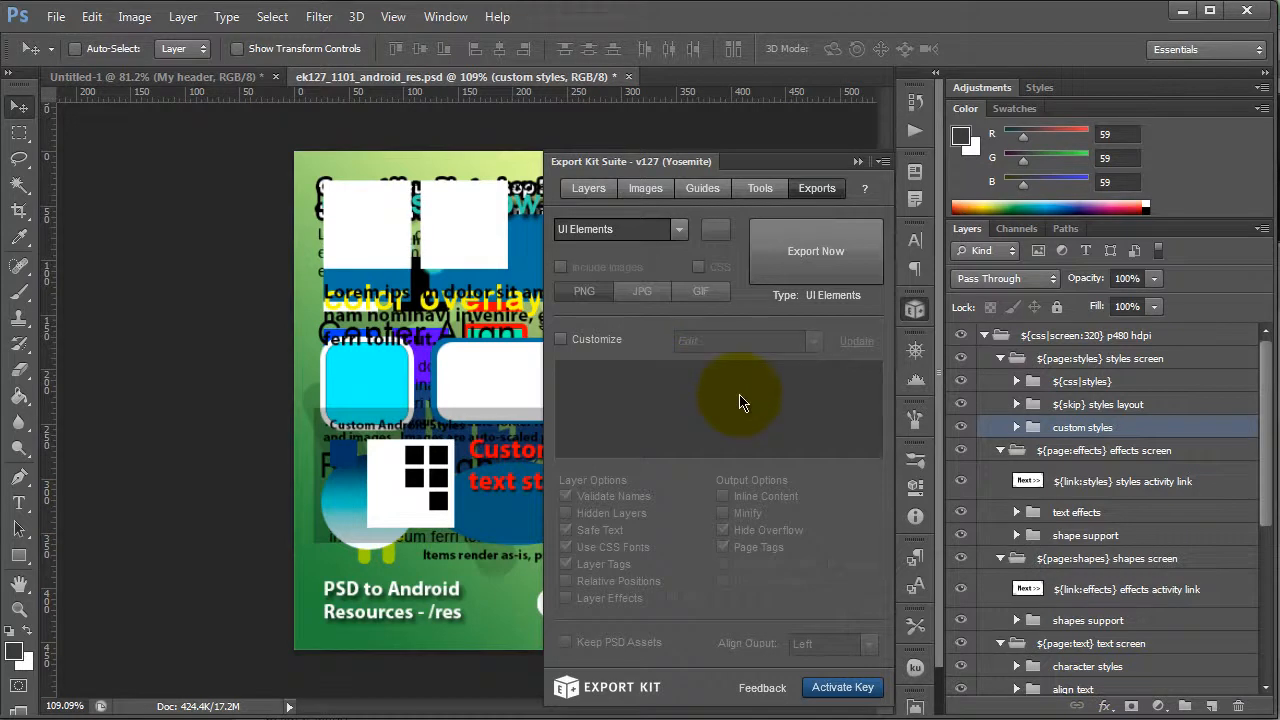
mouse_move(816, 252)
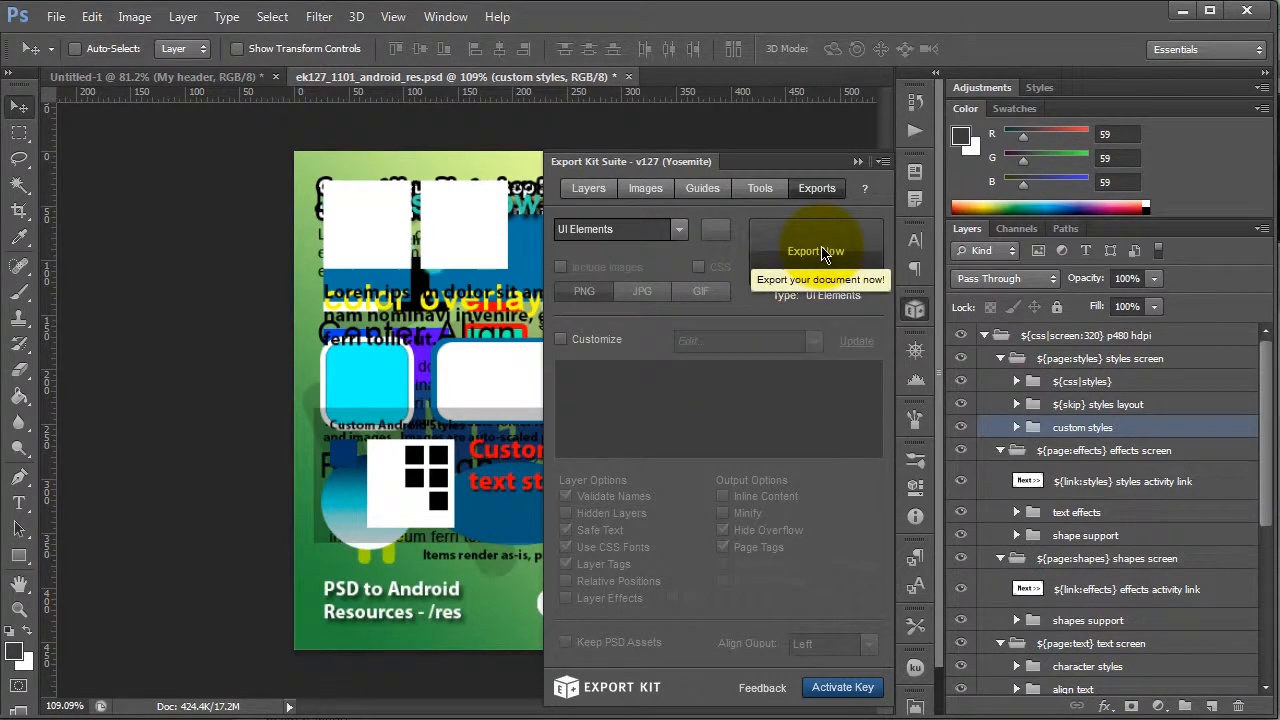
mouse_move(896, 402)
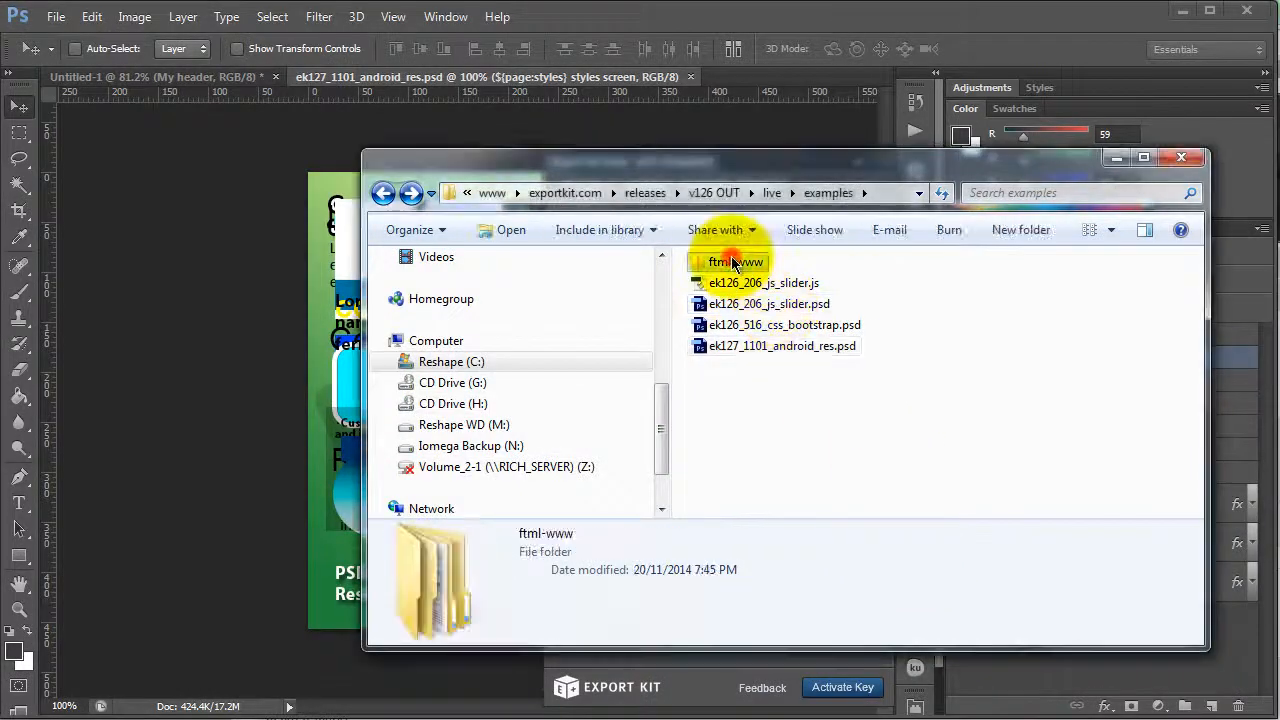
Locate the exported ek127_1101_android_res folder in the ftml-www output and inspect its PNG preview
double_click(732, 262)
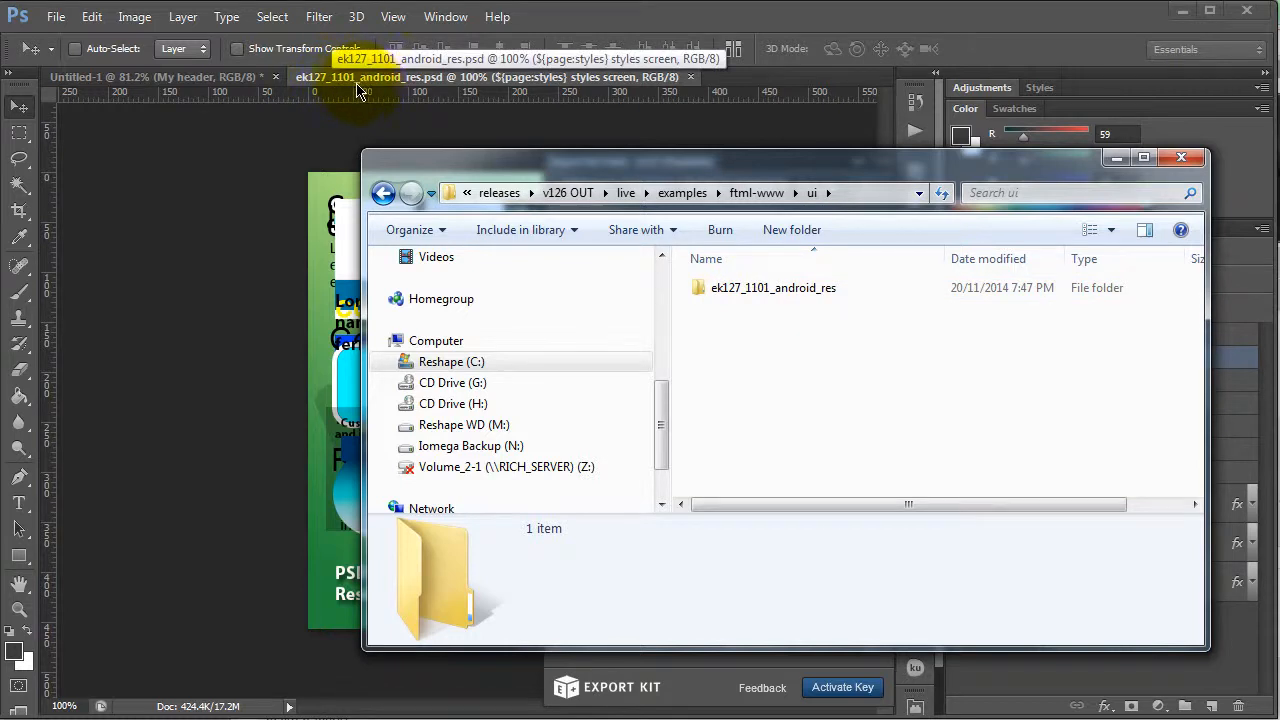
click(772, 288)
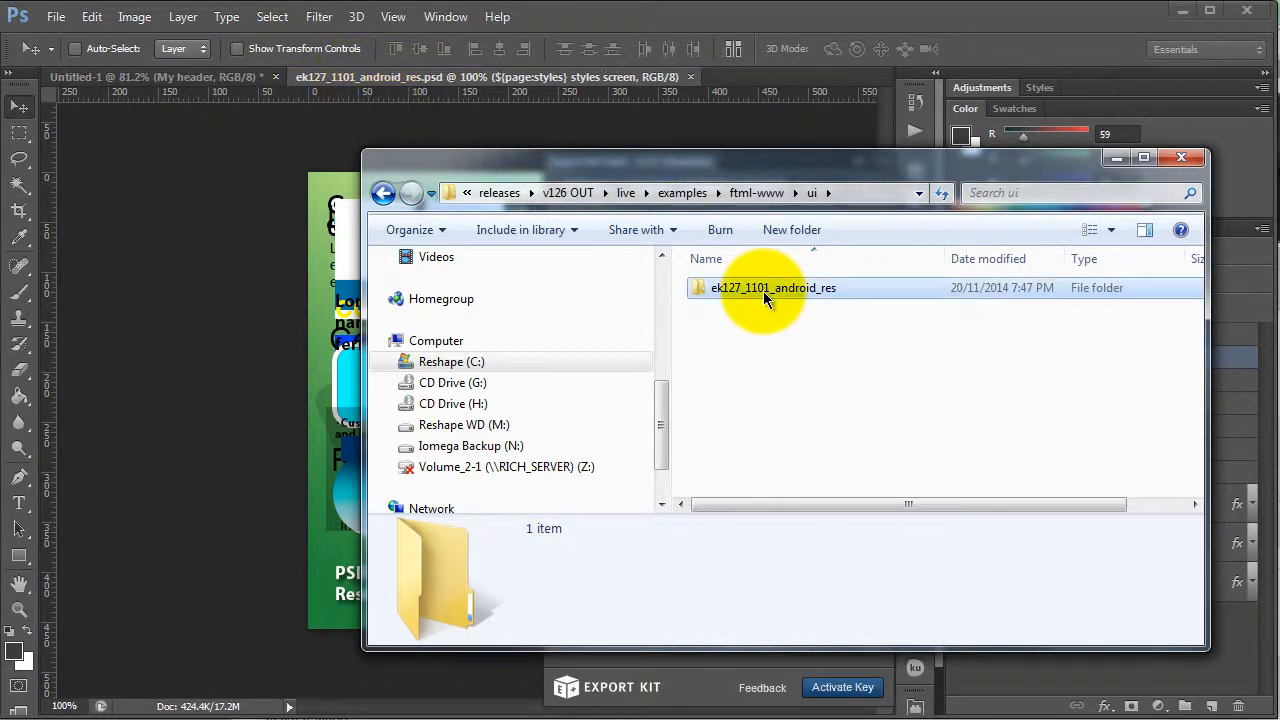
double_click(772, 288)
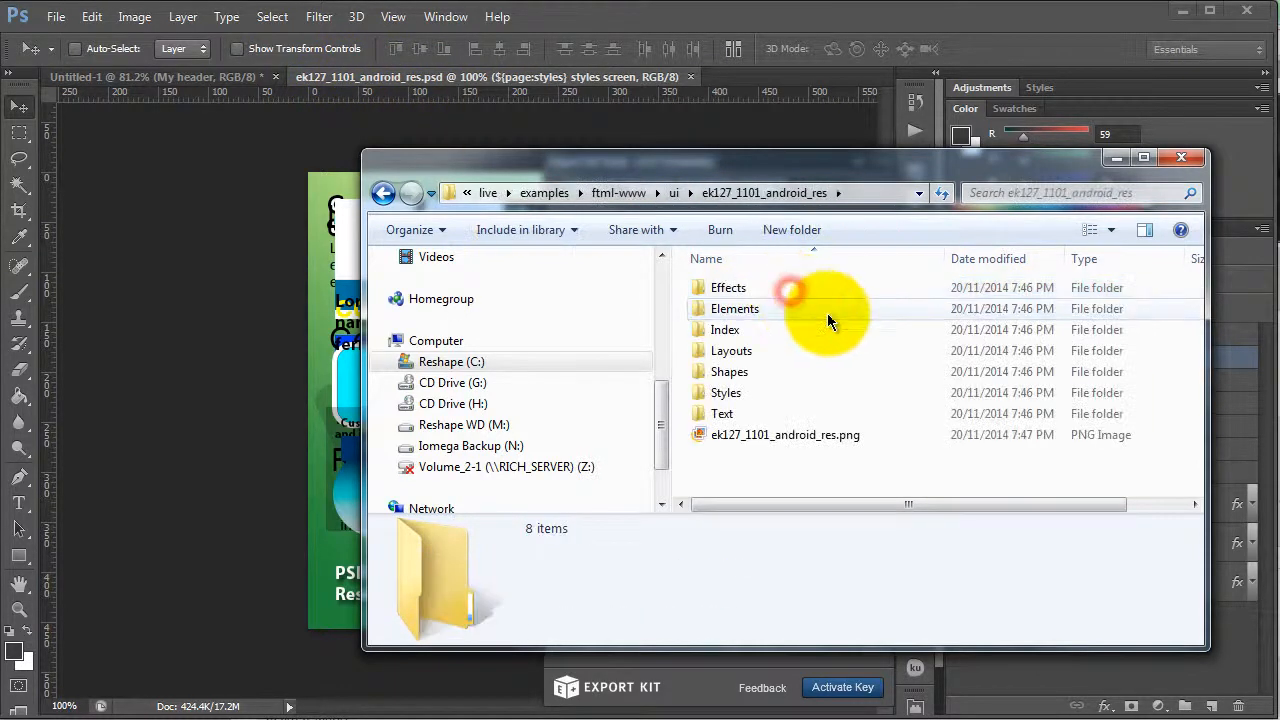
click(784, 436)
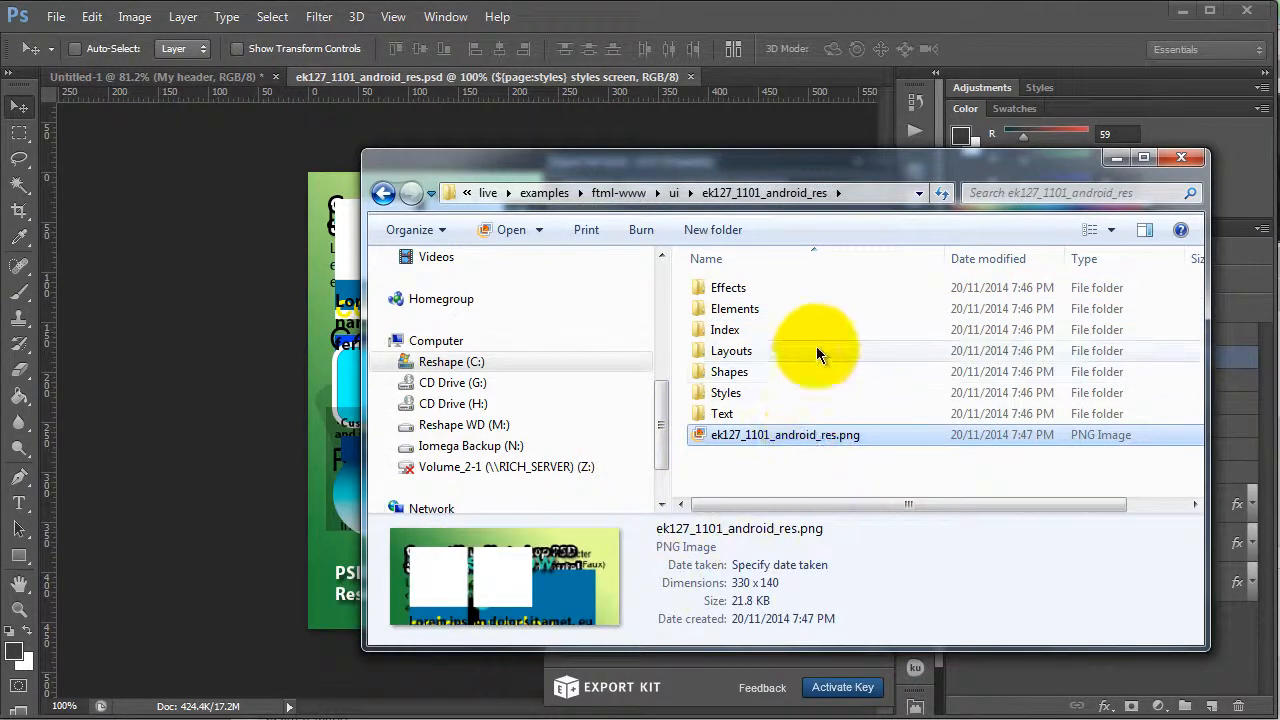
click(728, 370)
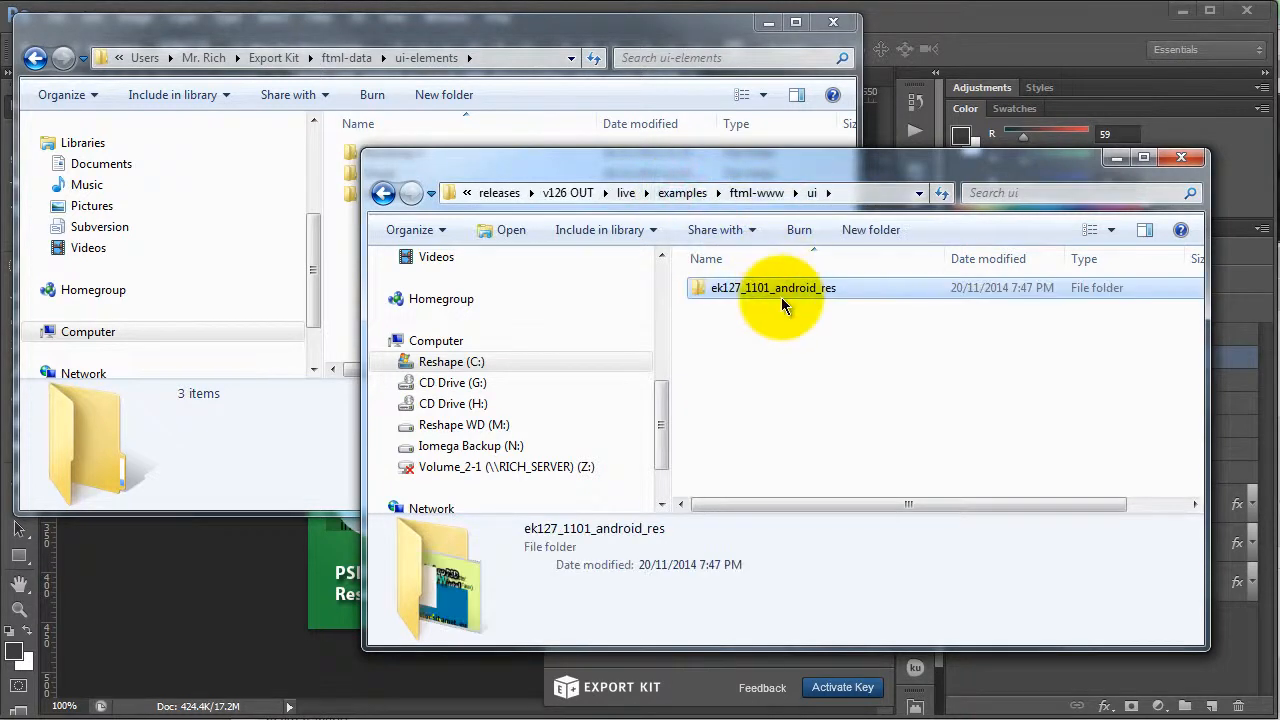
mouse_move(770, 296)
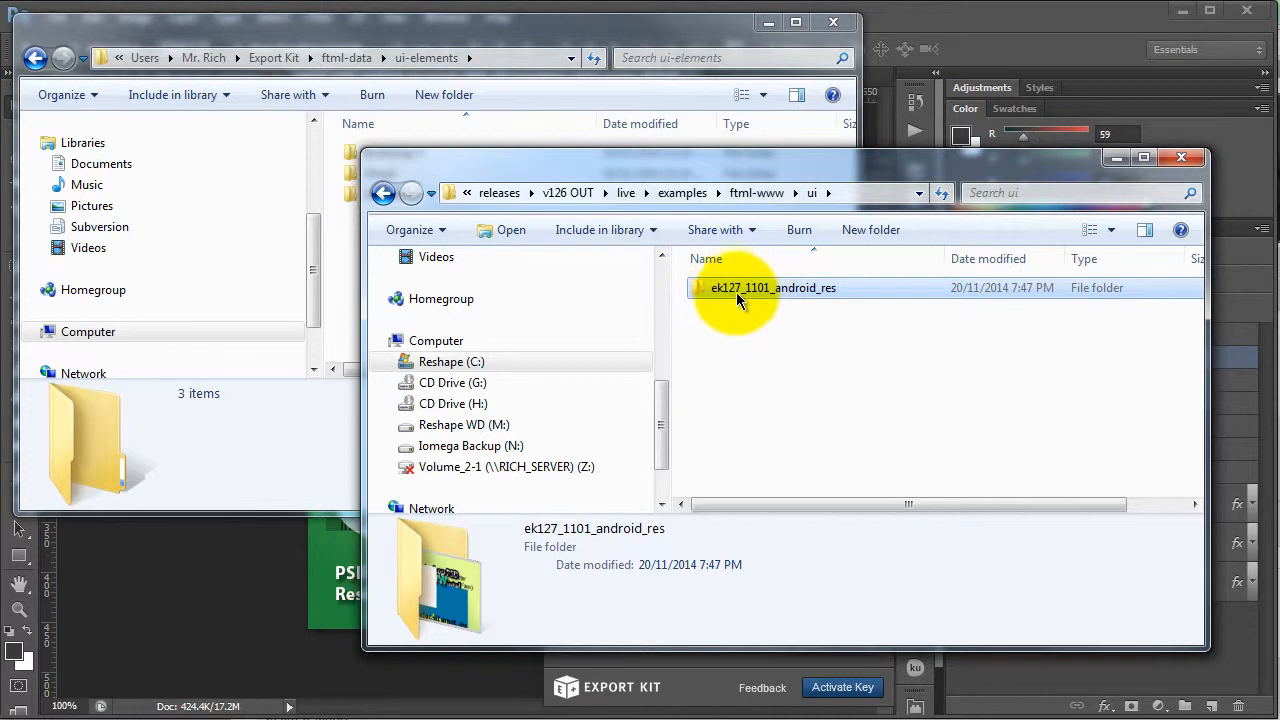
Rename the export folder to android_res and check its Effects, Elements, Layouts folders and preview image
double_click(772, 288)
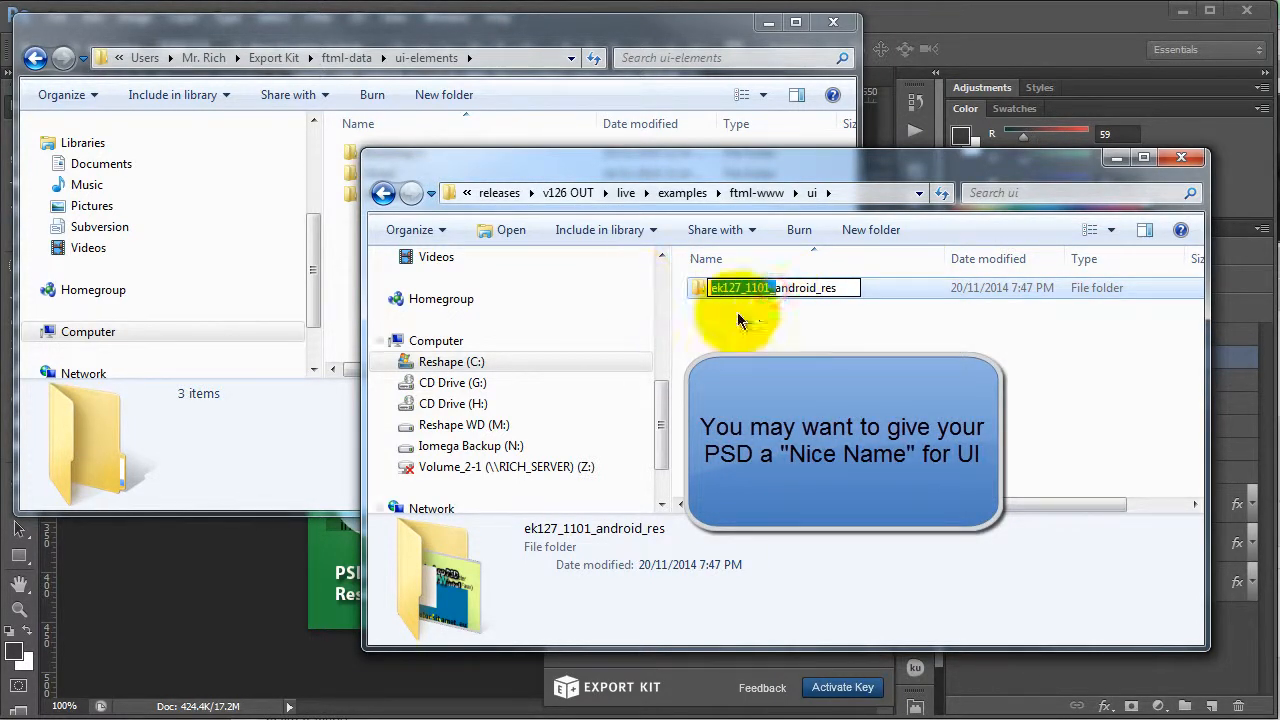
text(android_res)
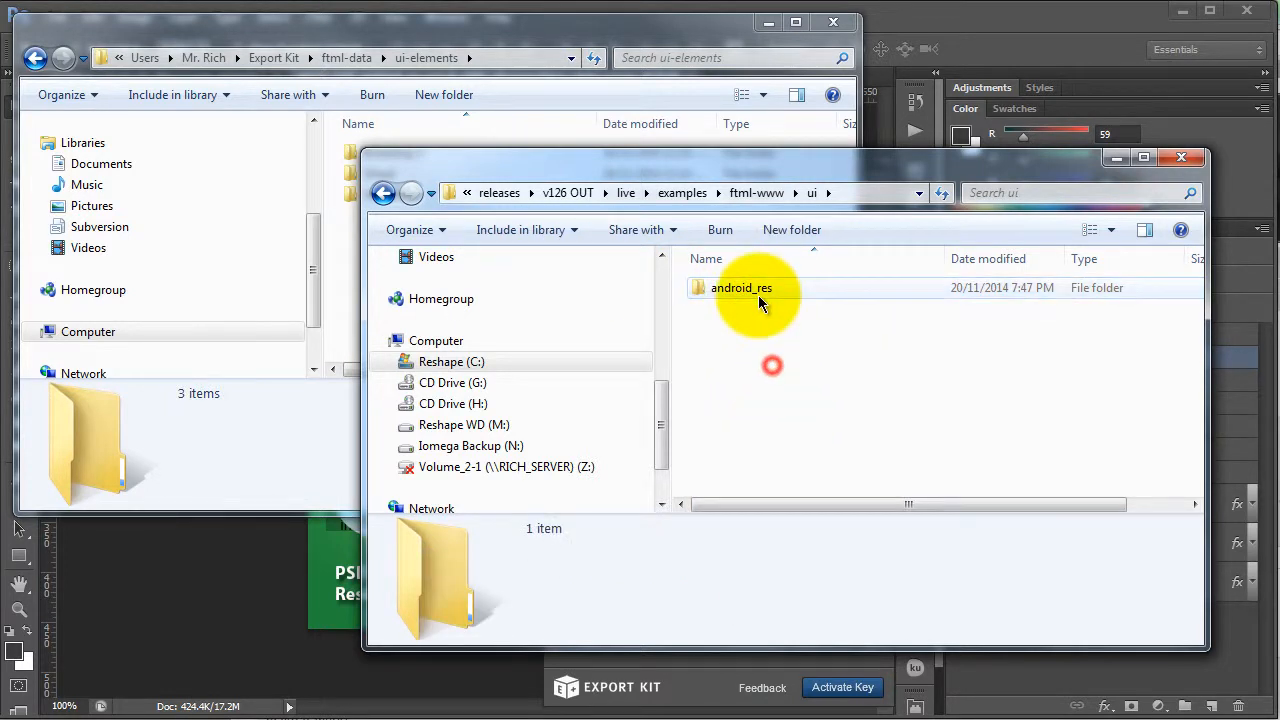
double_click(740, 288)
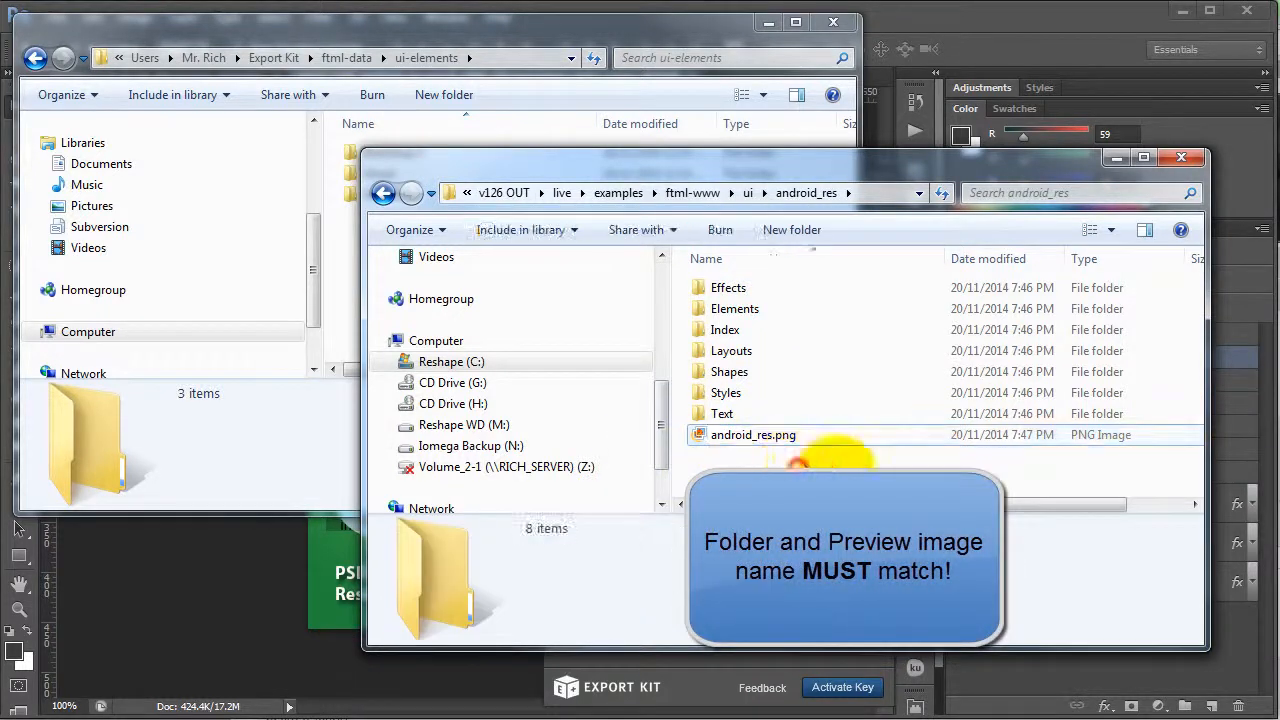
click(752, 436)
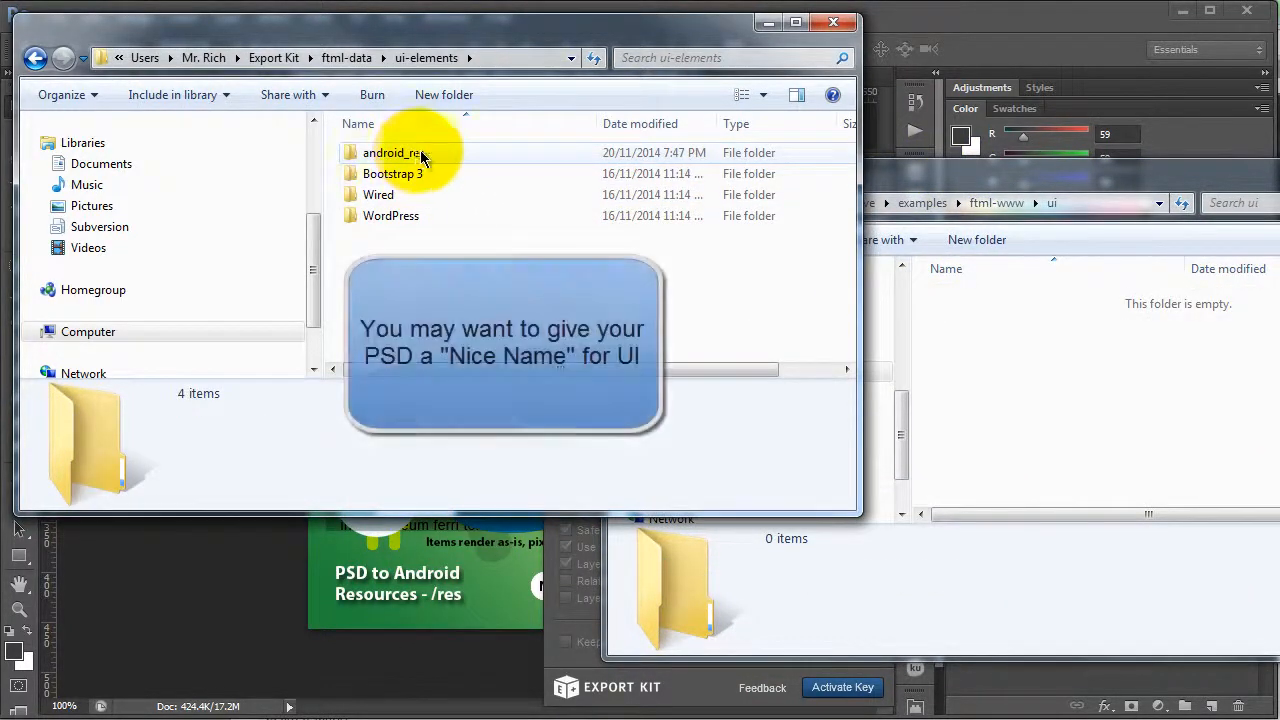
Place android_res among the ui-elements sets and look inside Bootstrap 3 for comparison
click(392, 152)
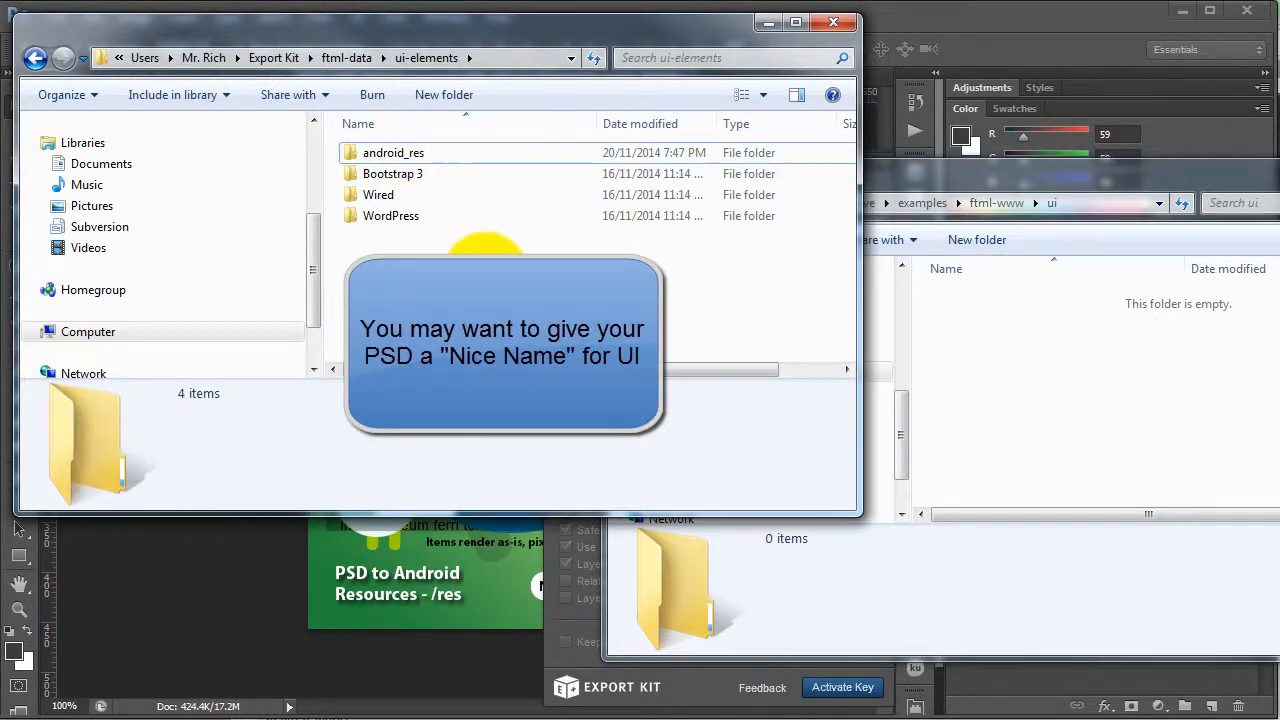
double_click(392, 172)
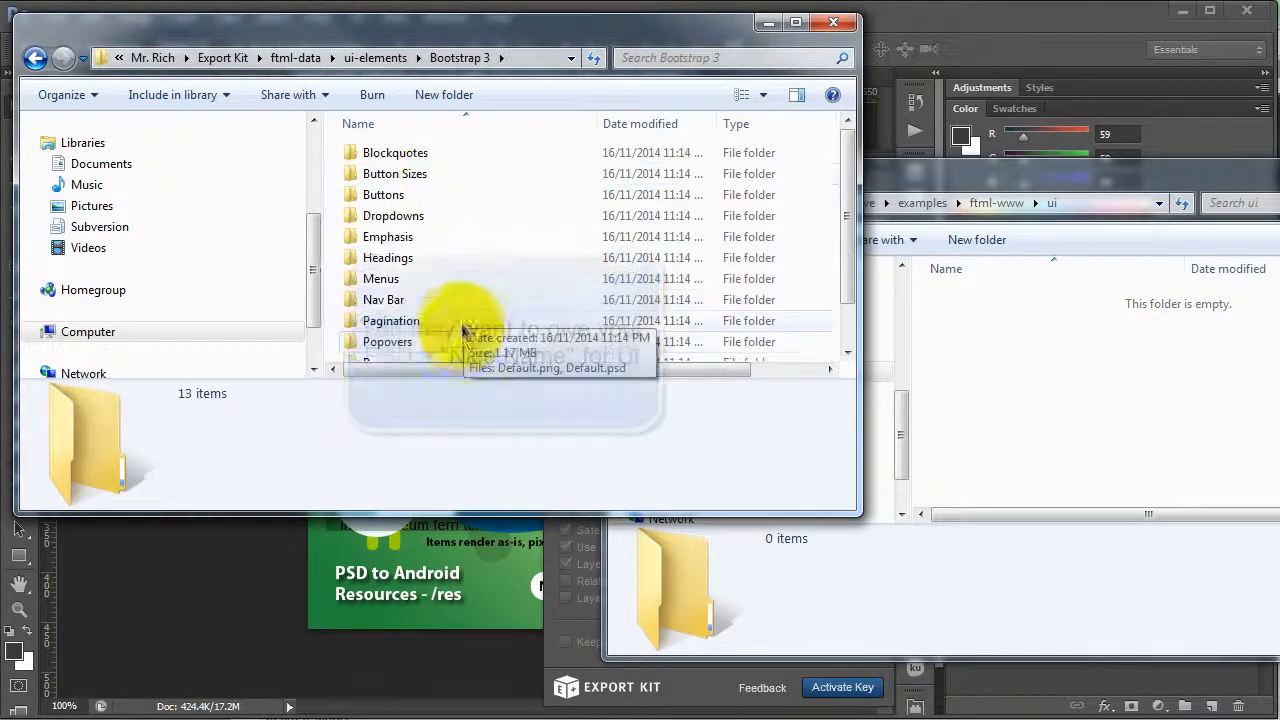
click(404, 348)
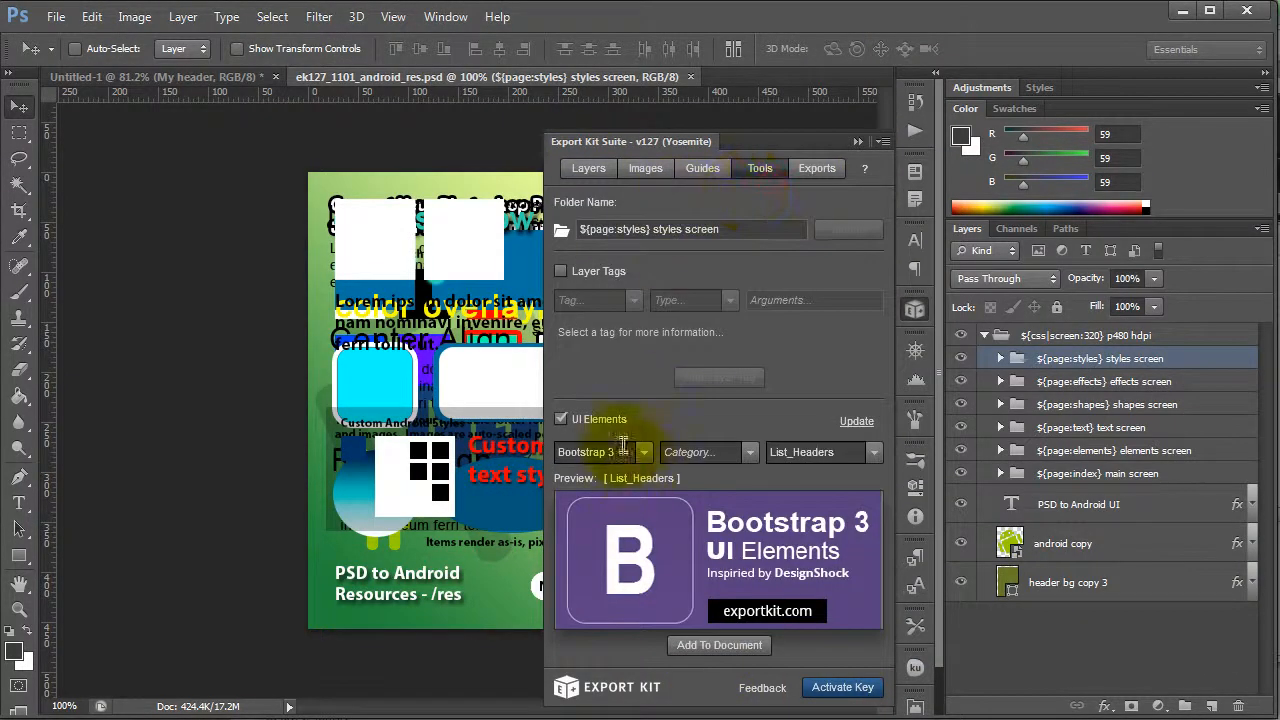
Select the Android Res set in the UI Elements picker and preview its Elements category entries
click(562, 420)
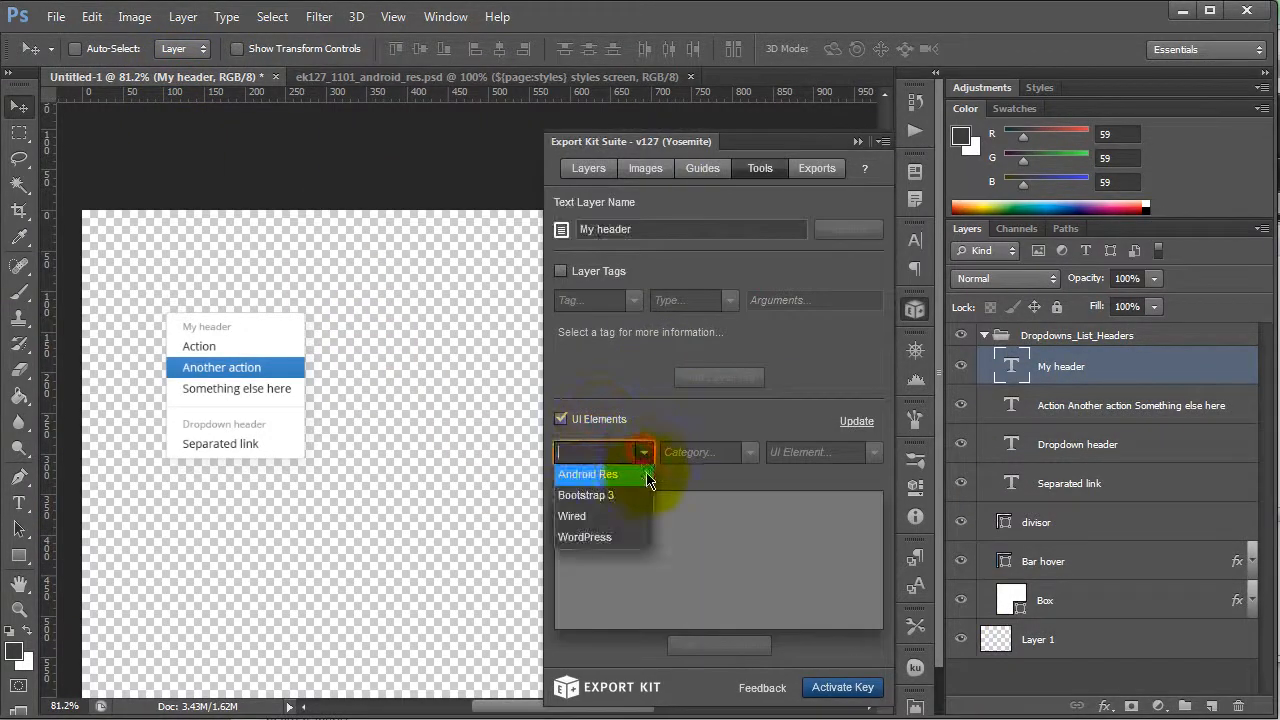
click(588, 474)
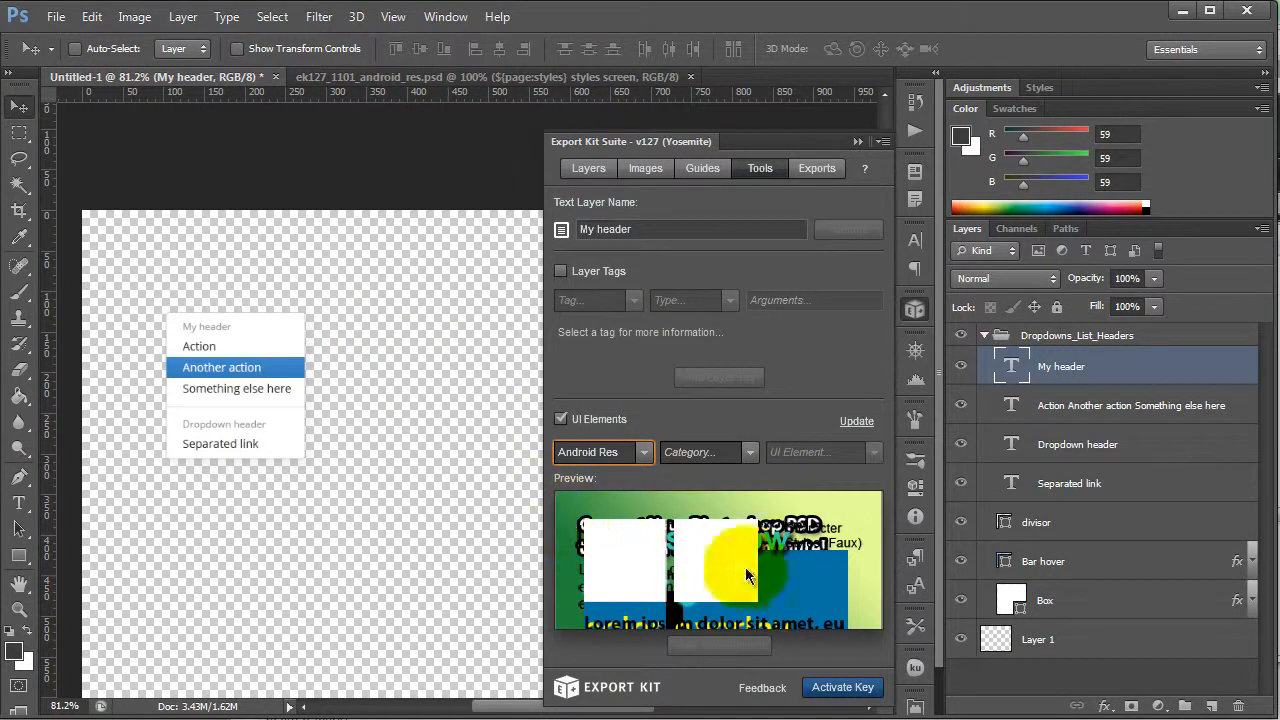
click(744, 452)
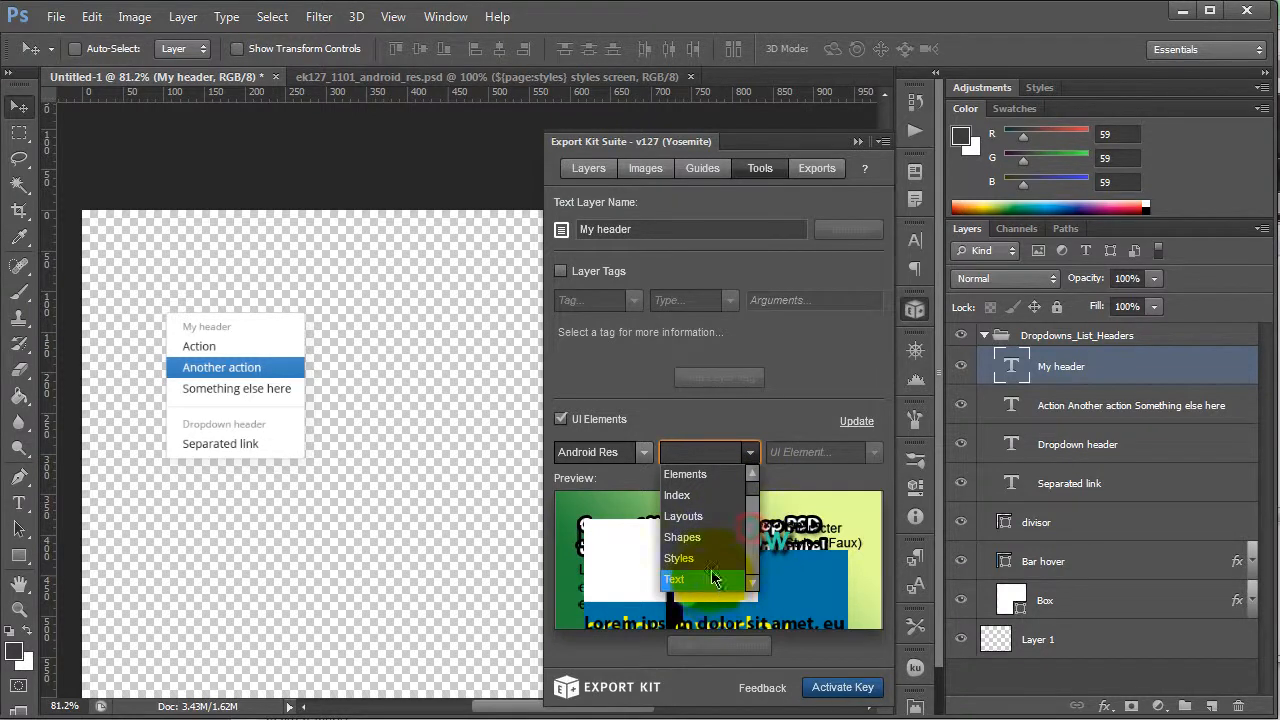
click(684, 474)
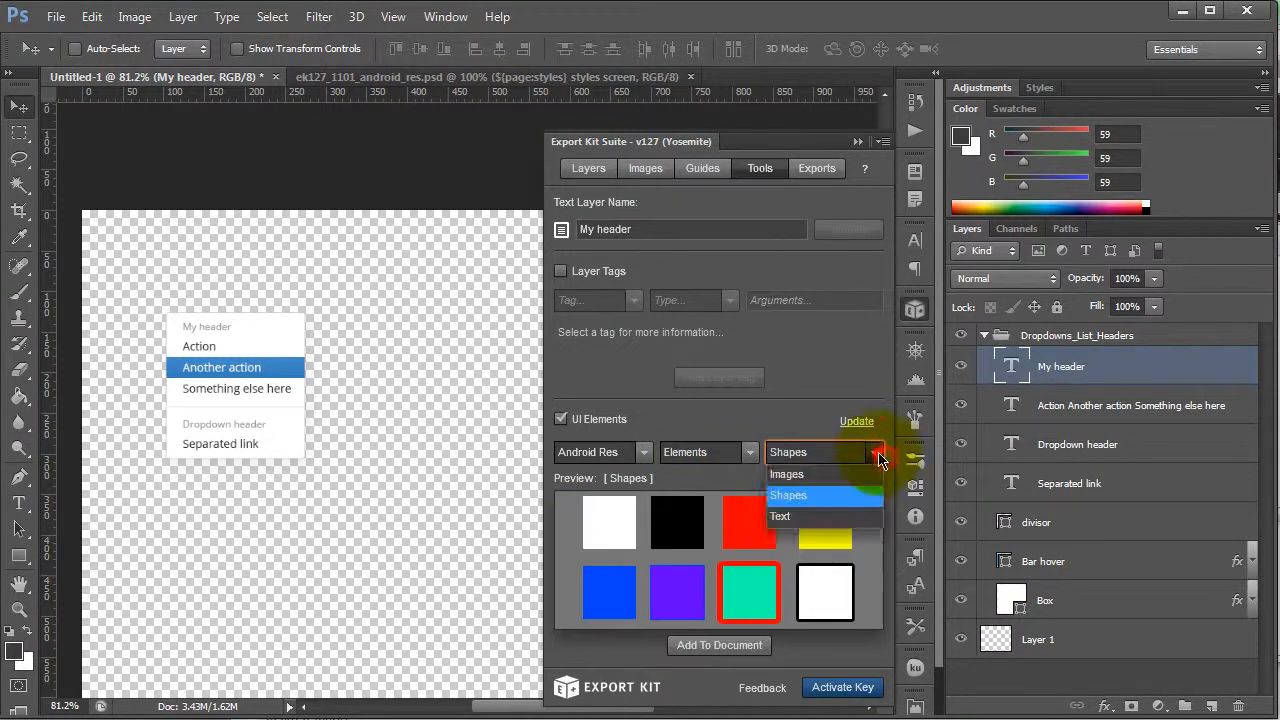
click(780, 516)
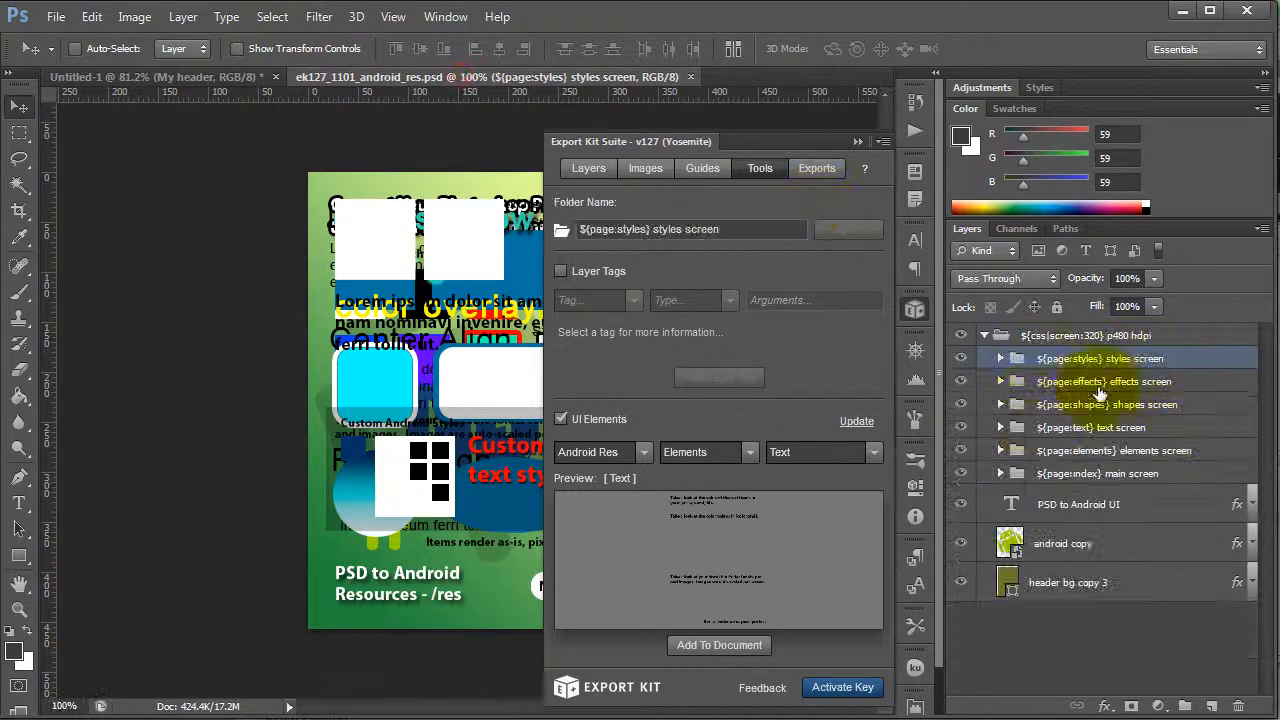
click(1000, 472)
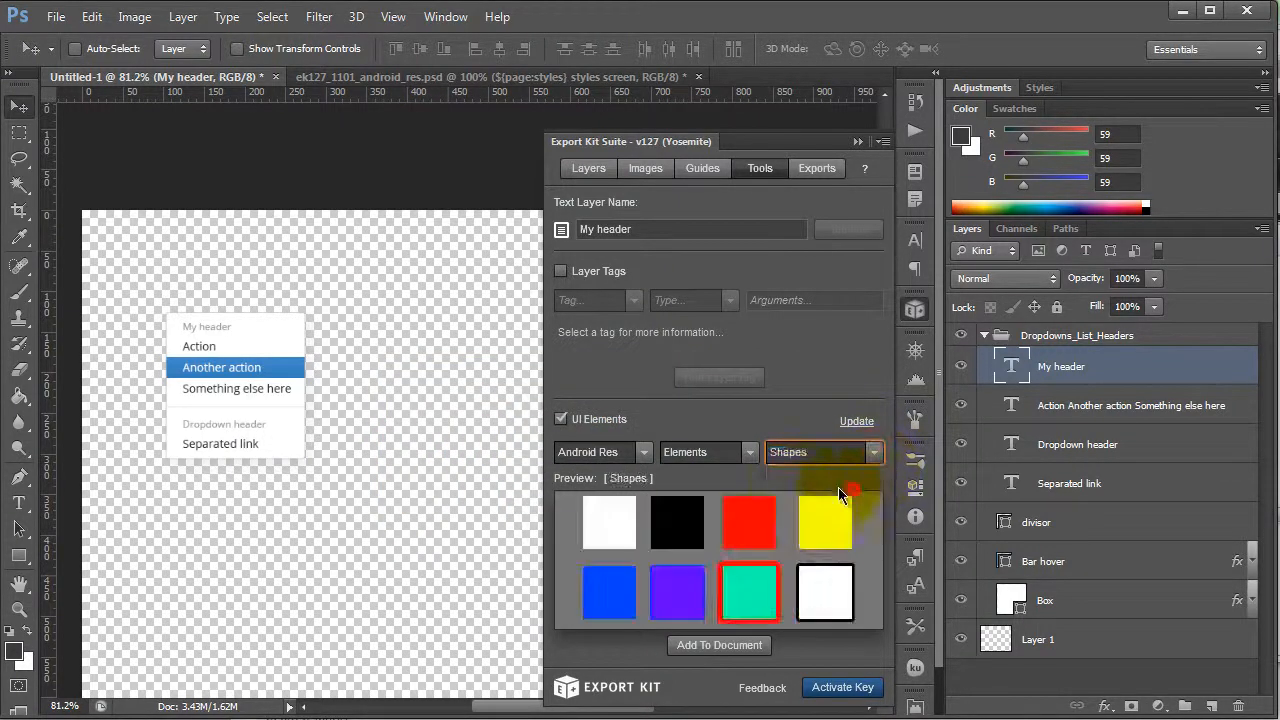
Browse the Android Res Layouts screens, then switch to Styles to add Custom_styles to the canvas
click(704, 452)
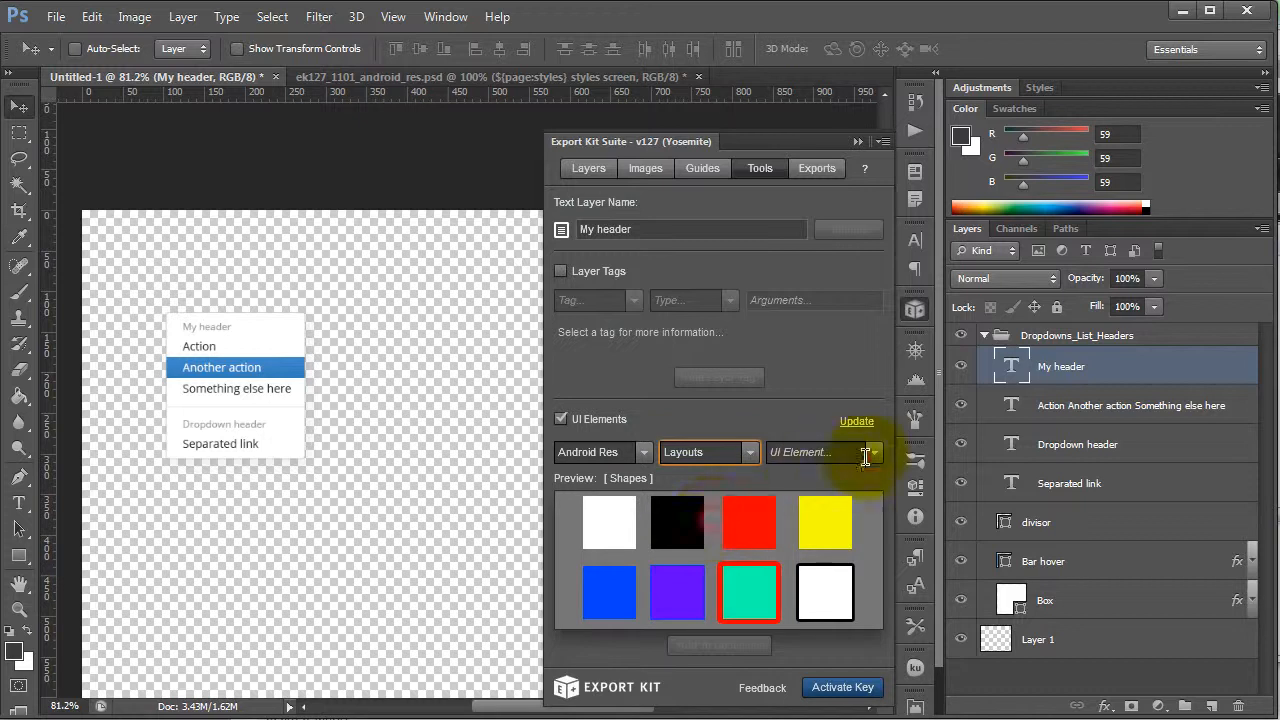
click(868, 452)
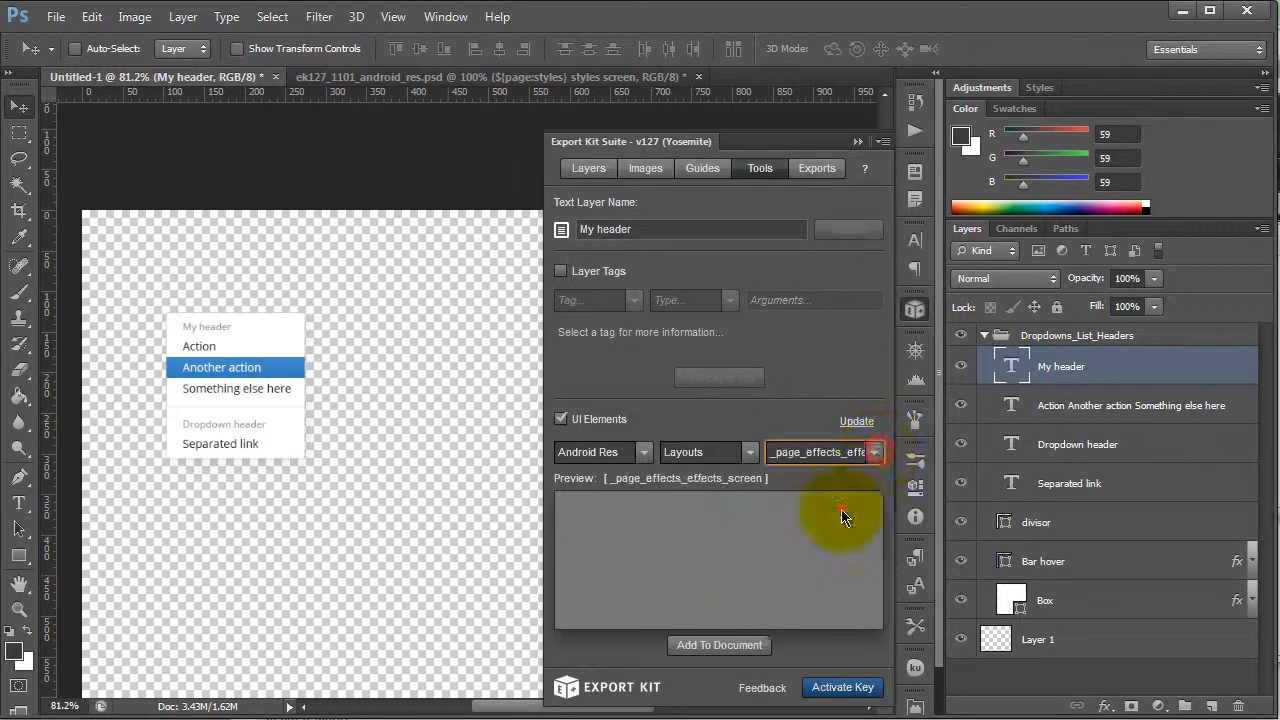
click(874, 452)
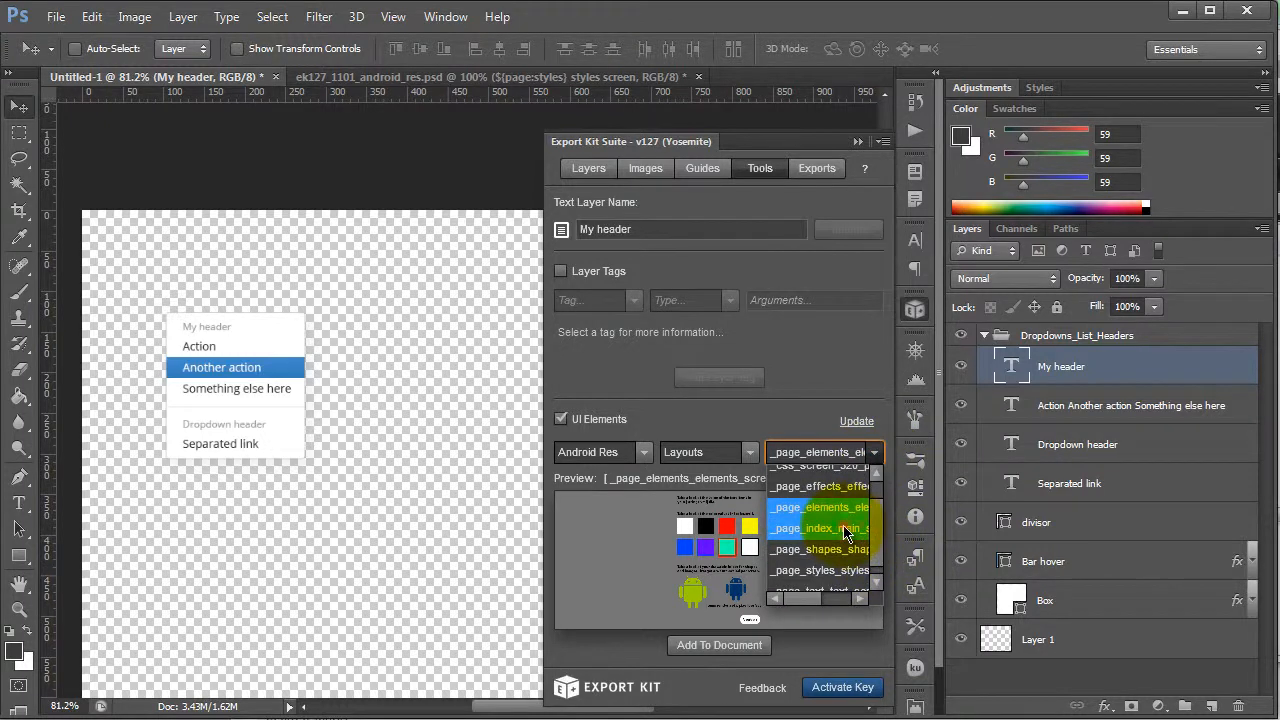
click(818, 548)
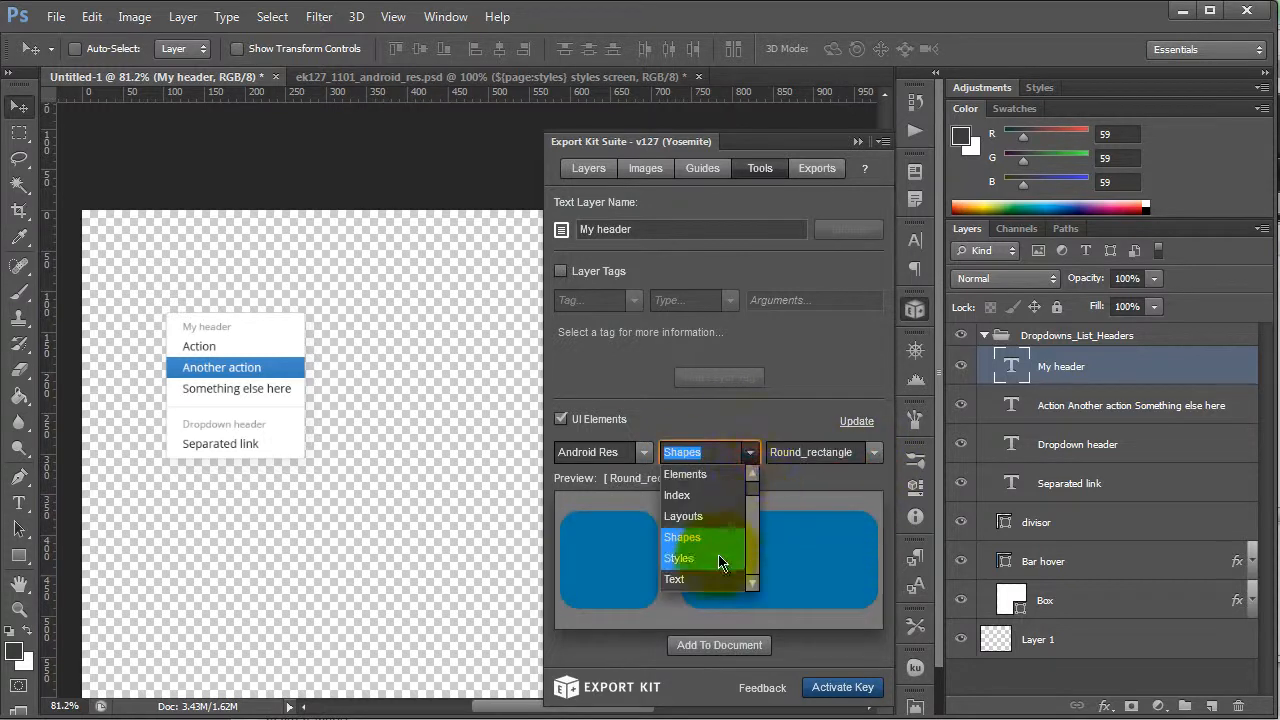
click(680, 558)
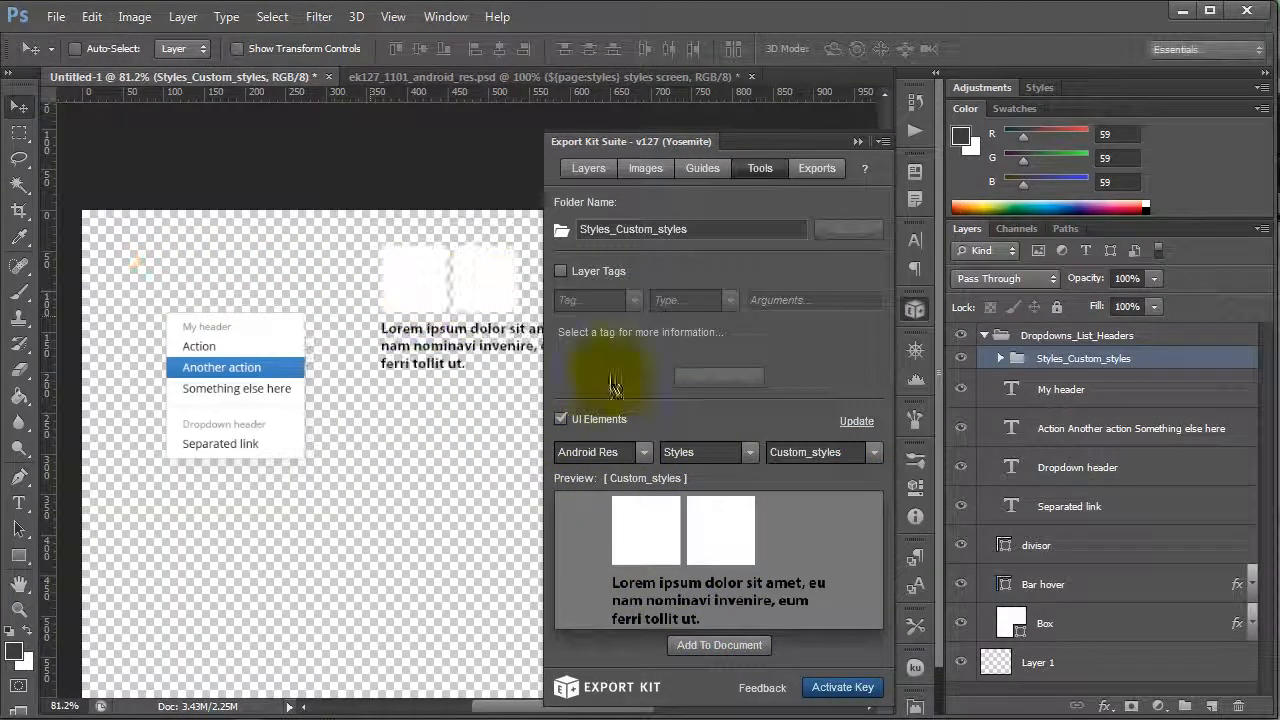
Choose Elements > Shapes from Android Res and add the coloured shape swatches to the canvas
click(744, 452)
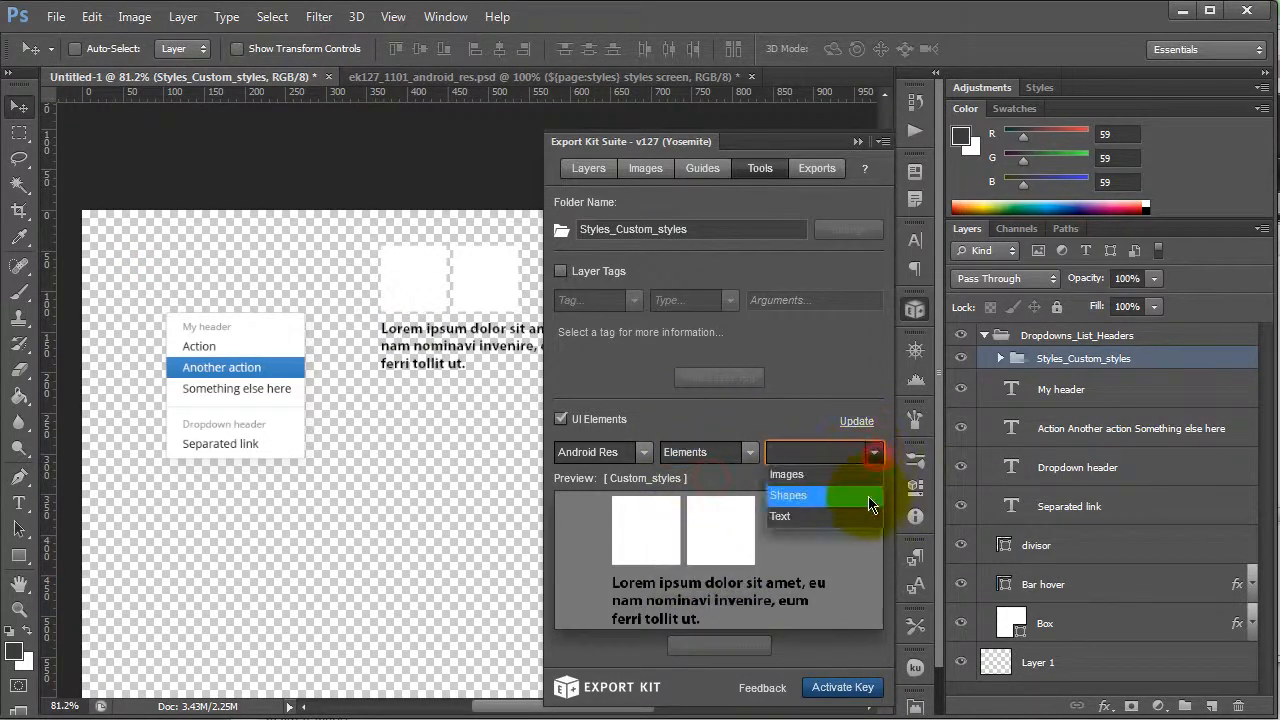
click(788, 496)
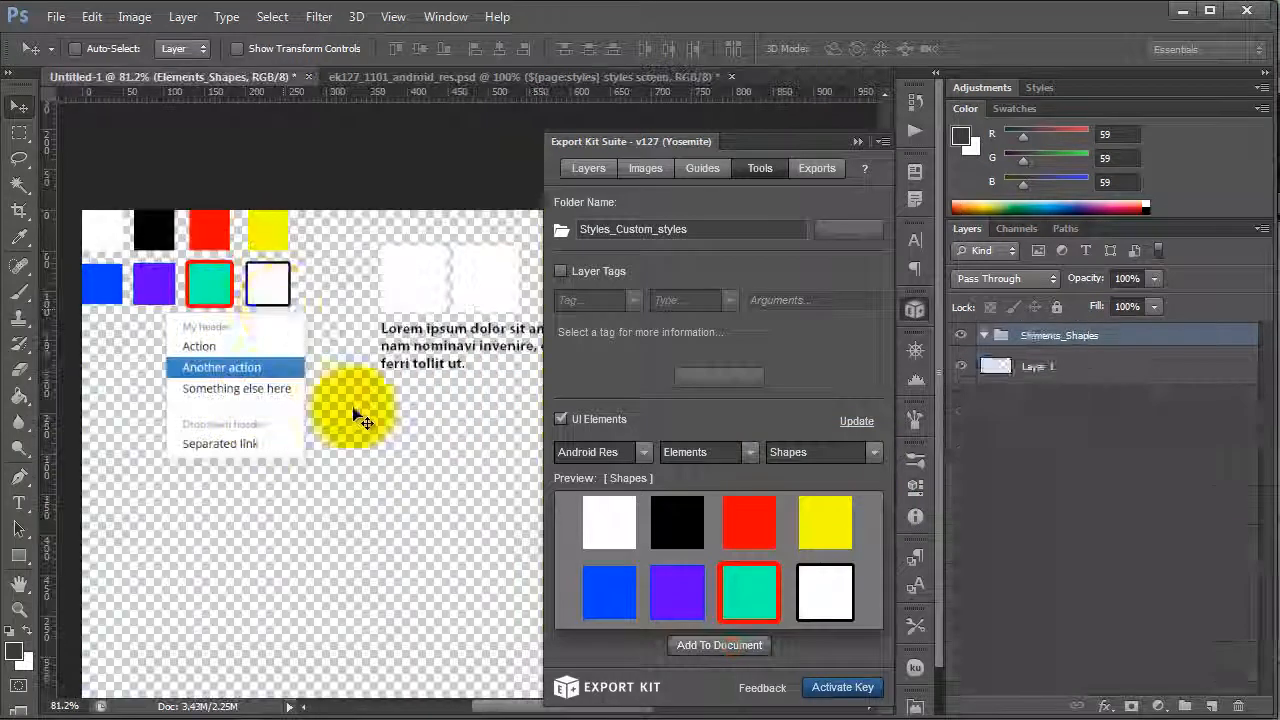